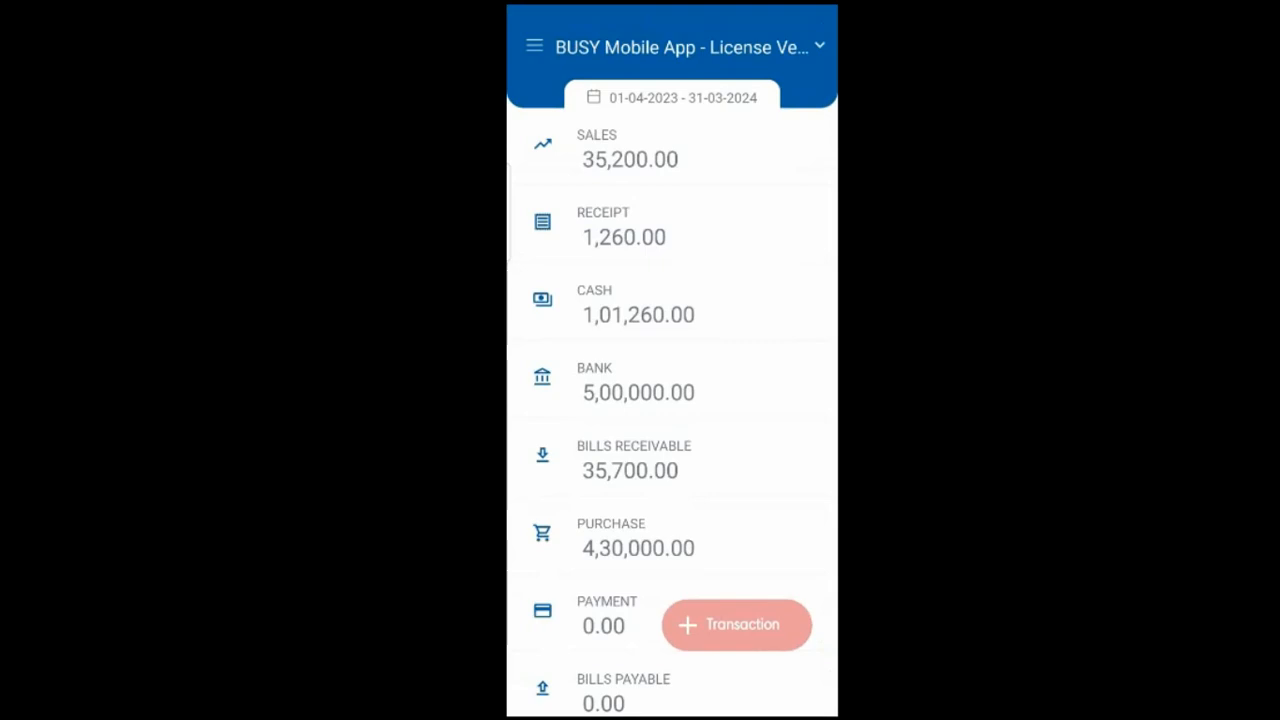
- Start a new sales invoice and add Organic Tattva 5 Kgs as the first item
{"action": "left_click", "coordinate": [736, 624]}
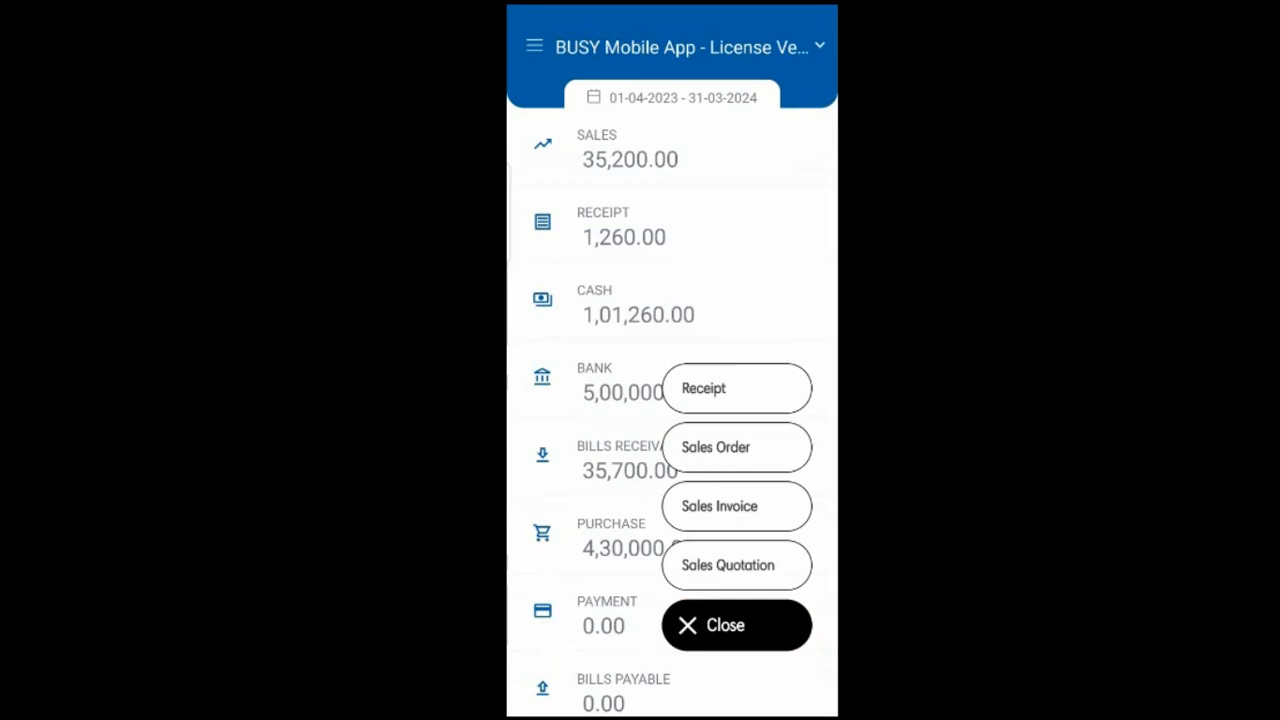
{"action": "left_click", "coordinate": [736, 504]}
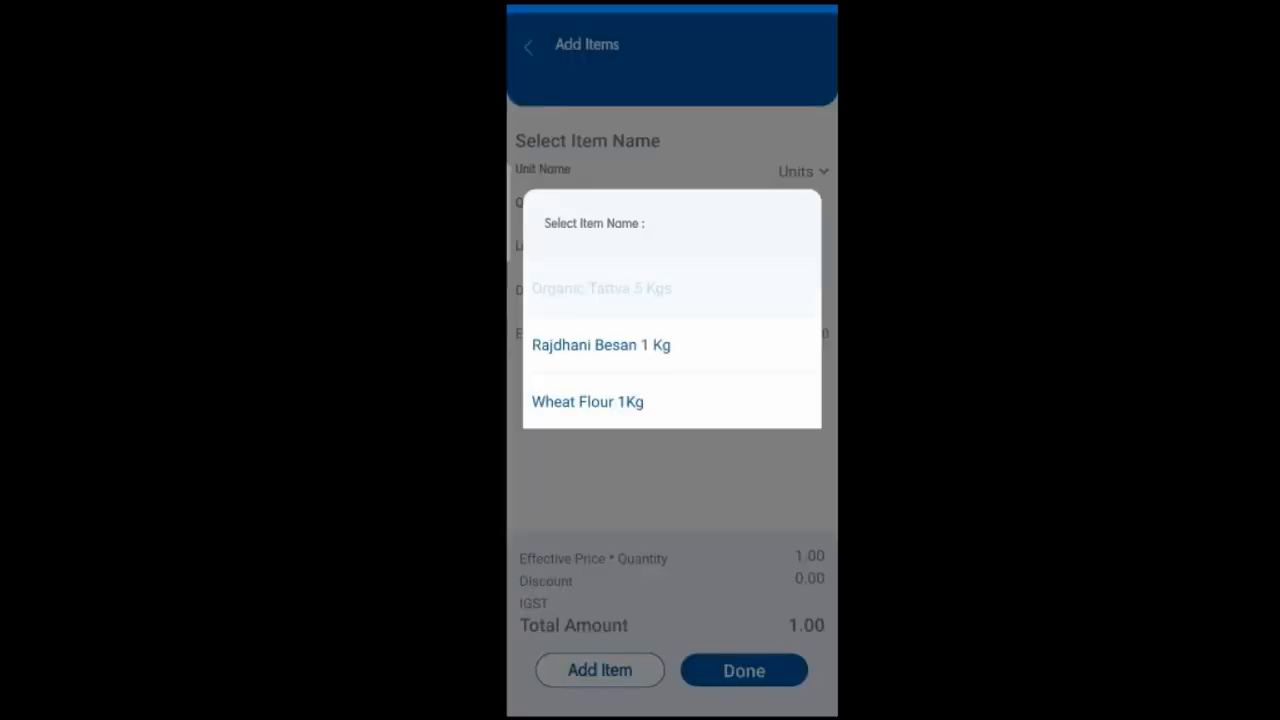
{"action": "left_click", "coordinate": [600, 288]}
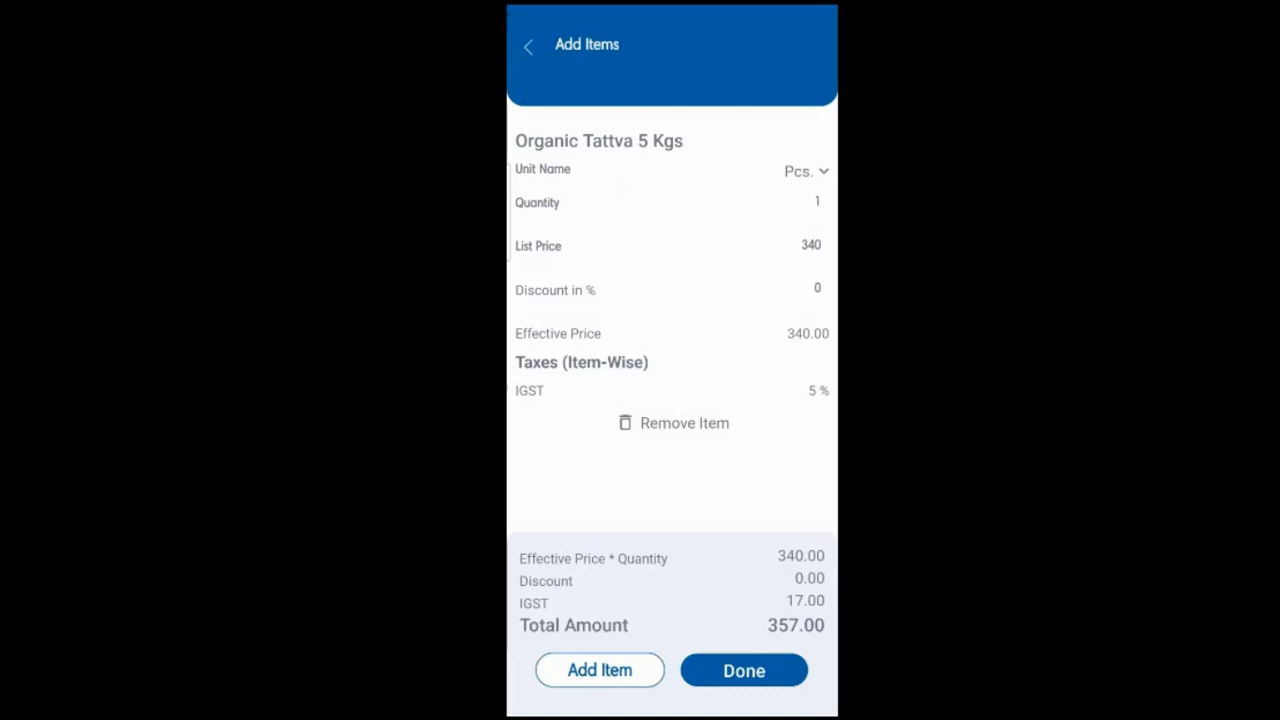
{"action": "left_click", "coordinate": [744, 670]}
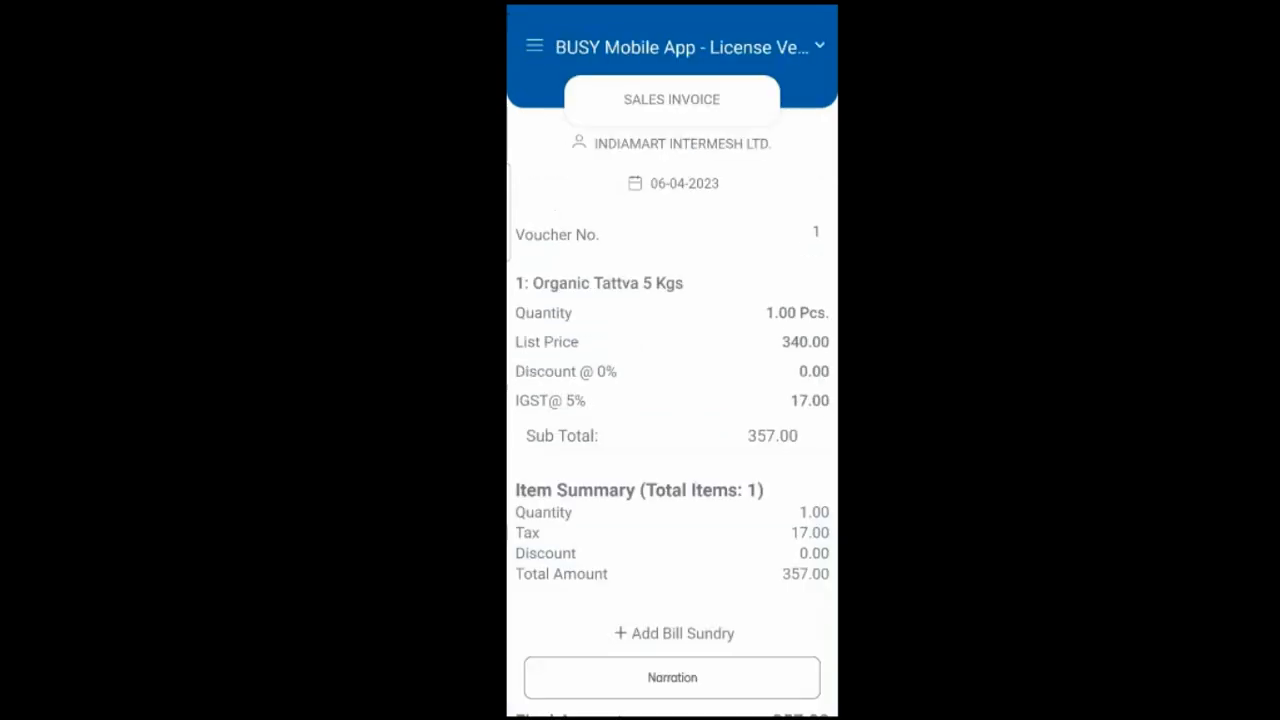
- Add a second item and save the INDIAMART INTERMESH LTD invoice totalling 414.75
{"action": "scroll", "scroll_direction": "down", "scroll_amount": 3}
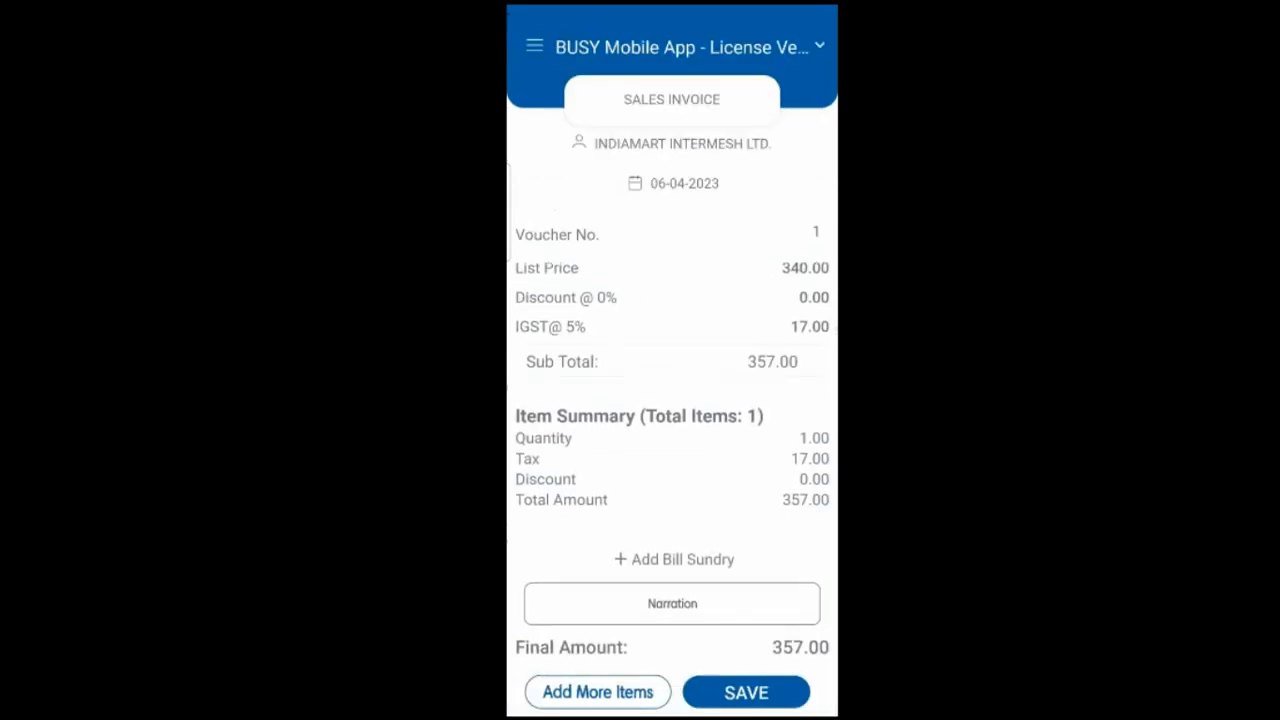
{"action": "left_click", "coordinate": [596, 692]}
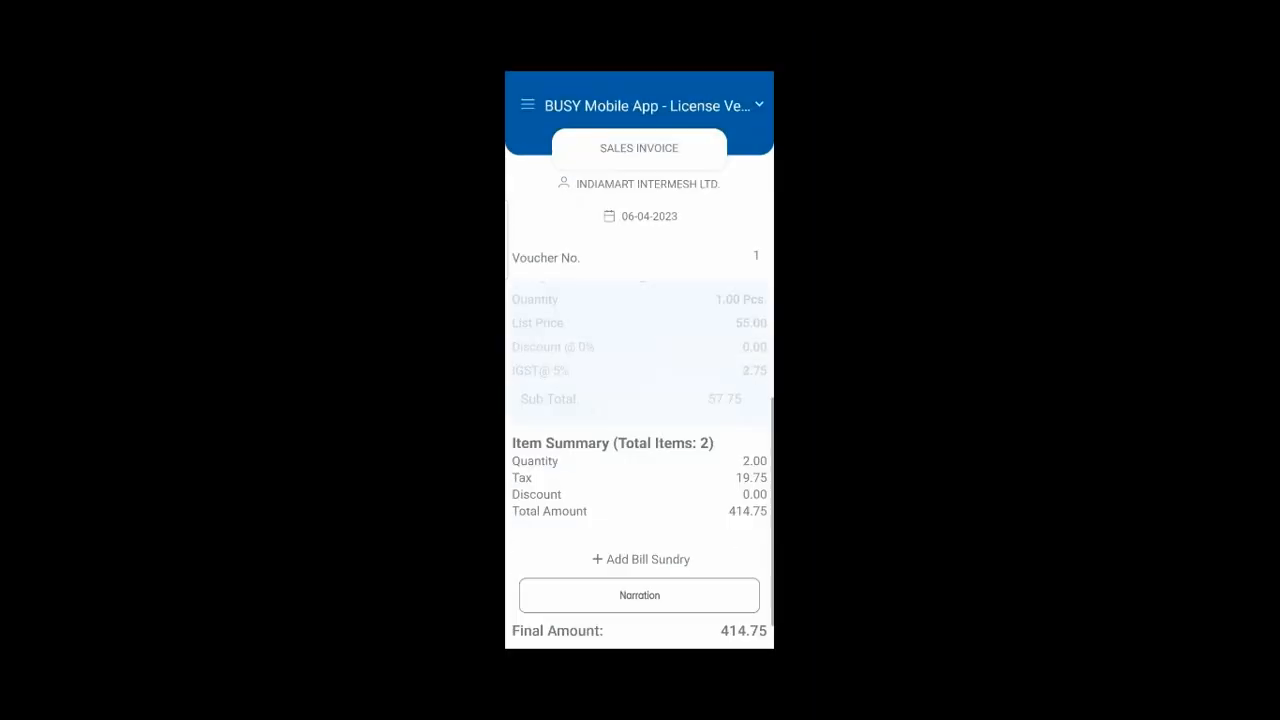
{"action": "left_click", "coordinate": [700, 628]}
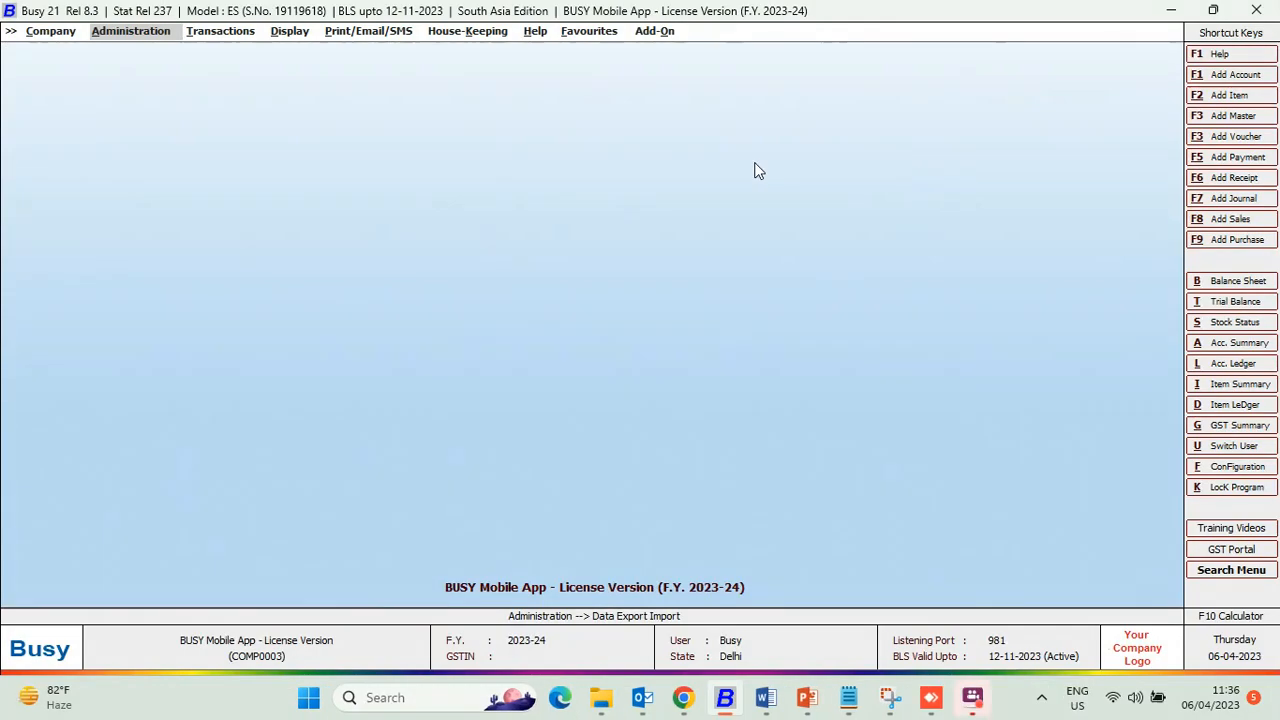
- Pull the 414.75 mobile sale voucher through Administration > Cloud Sync and confirm saving it
{"action": "left_click", "coordinate": [130, 30]}
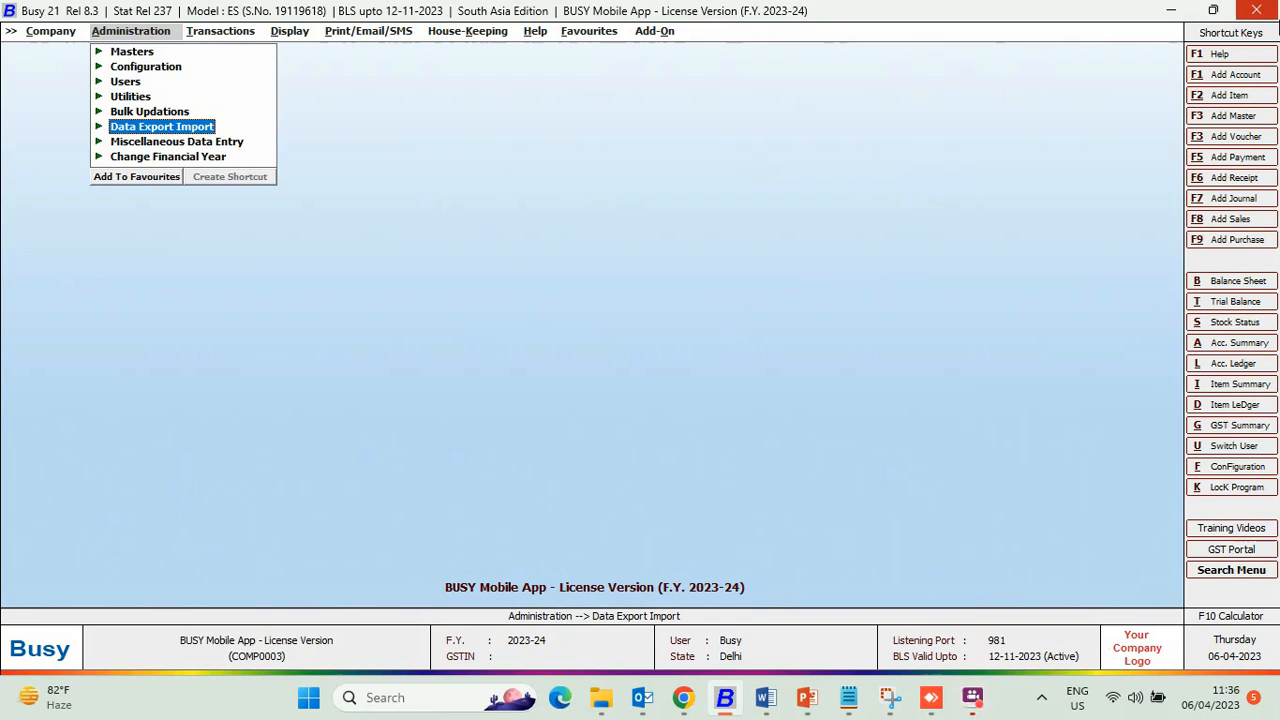
{"action": "left_click", "coordinate": [160, 126]}
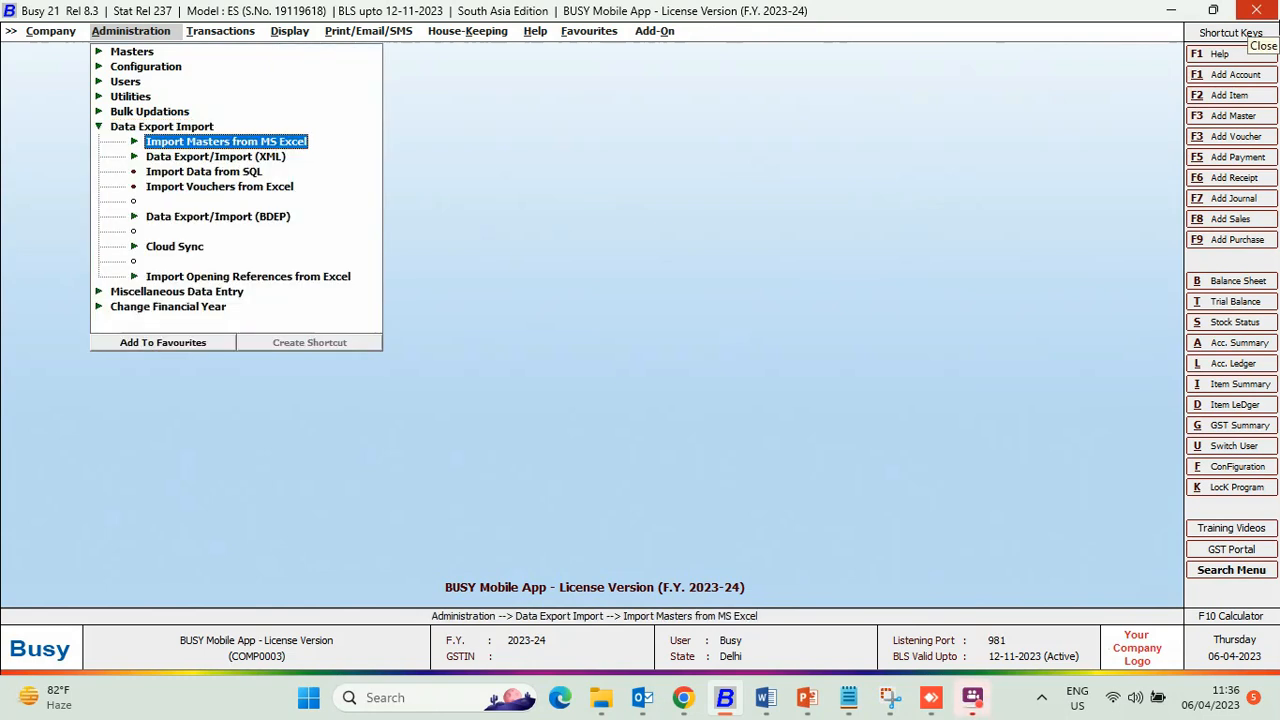
{"action": "left_click", "coordinate": [176, 246]}
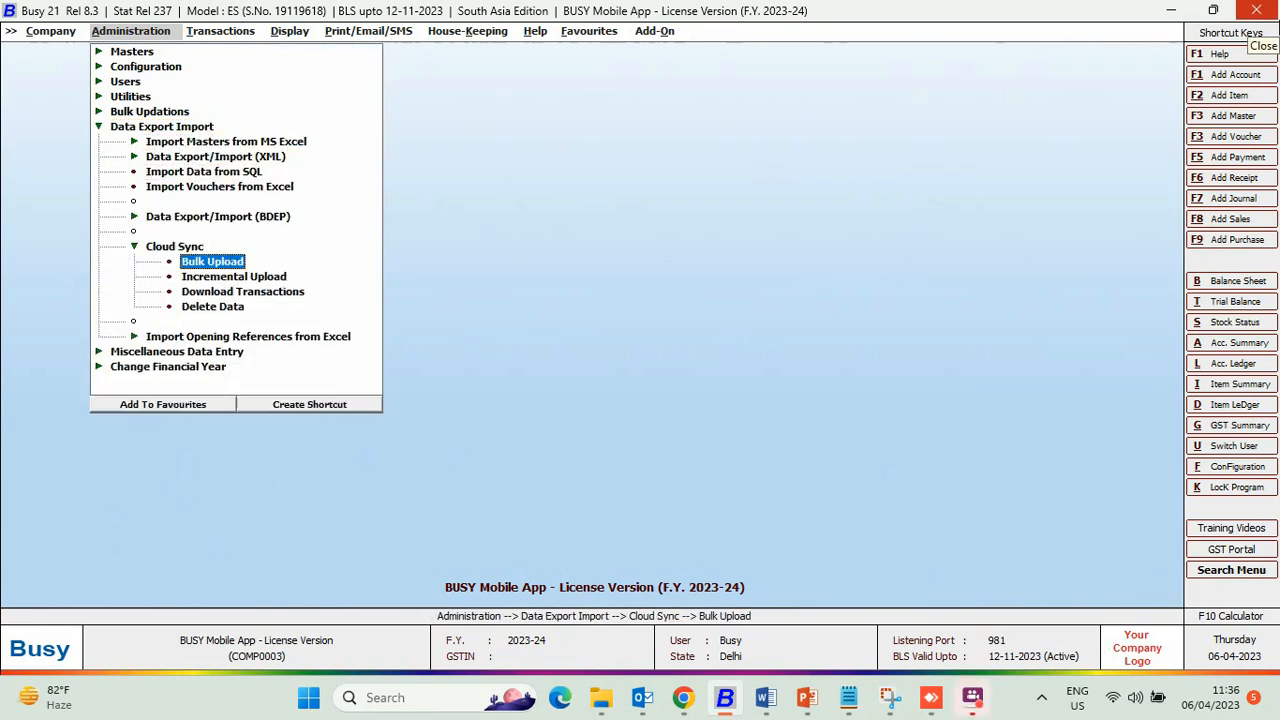
{"action": "left_click", "coordinate": [212, 260]}
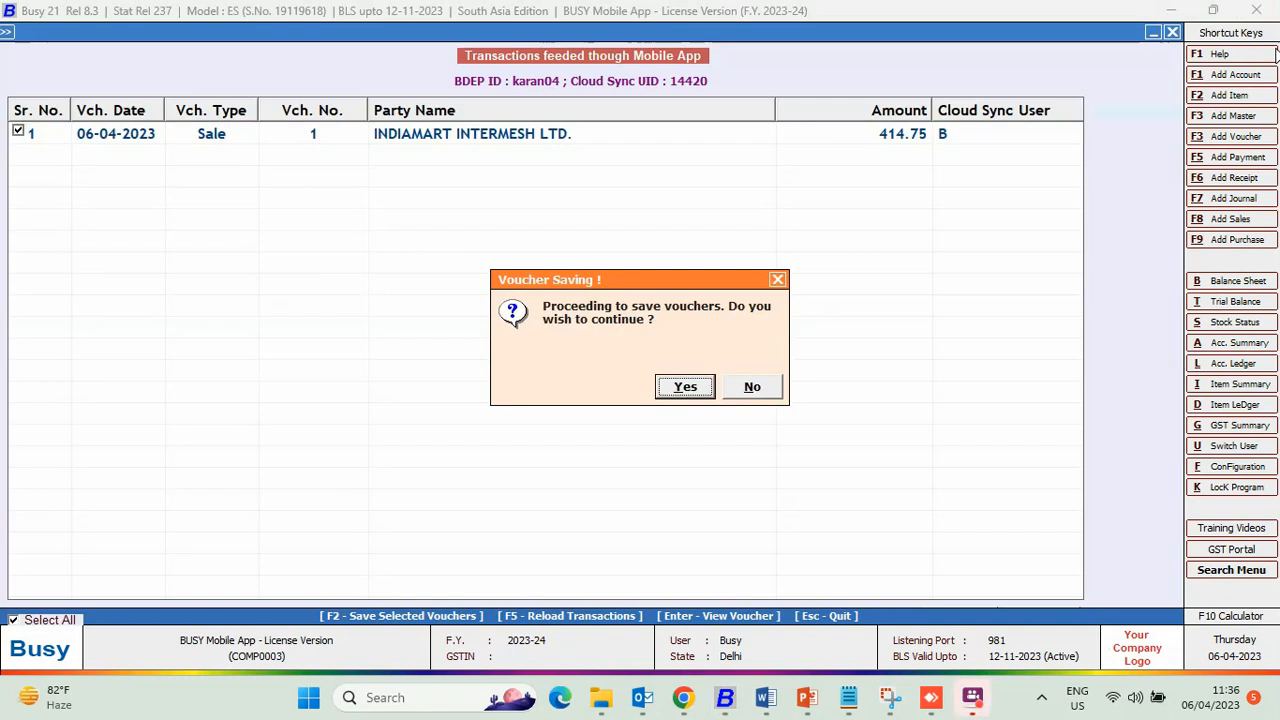
{"action": "left_click", "coordinate": [684, 388]}
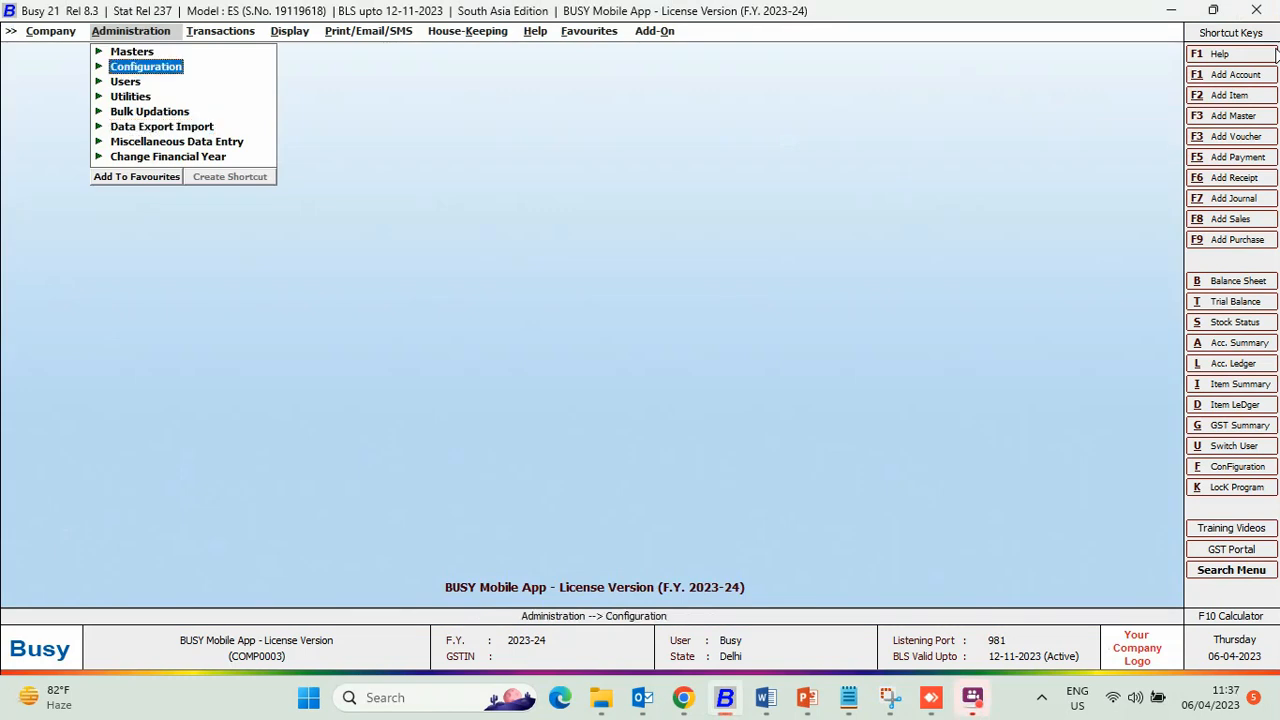
- Reach the General section of Configuration > Features and Options
{"action": "left_click", "coordinate": [144, 66]}
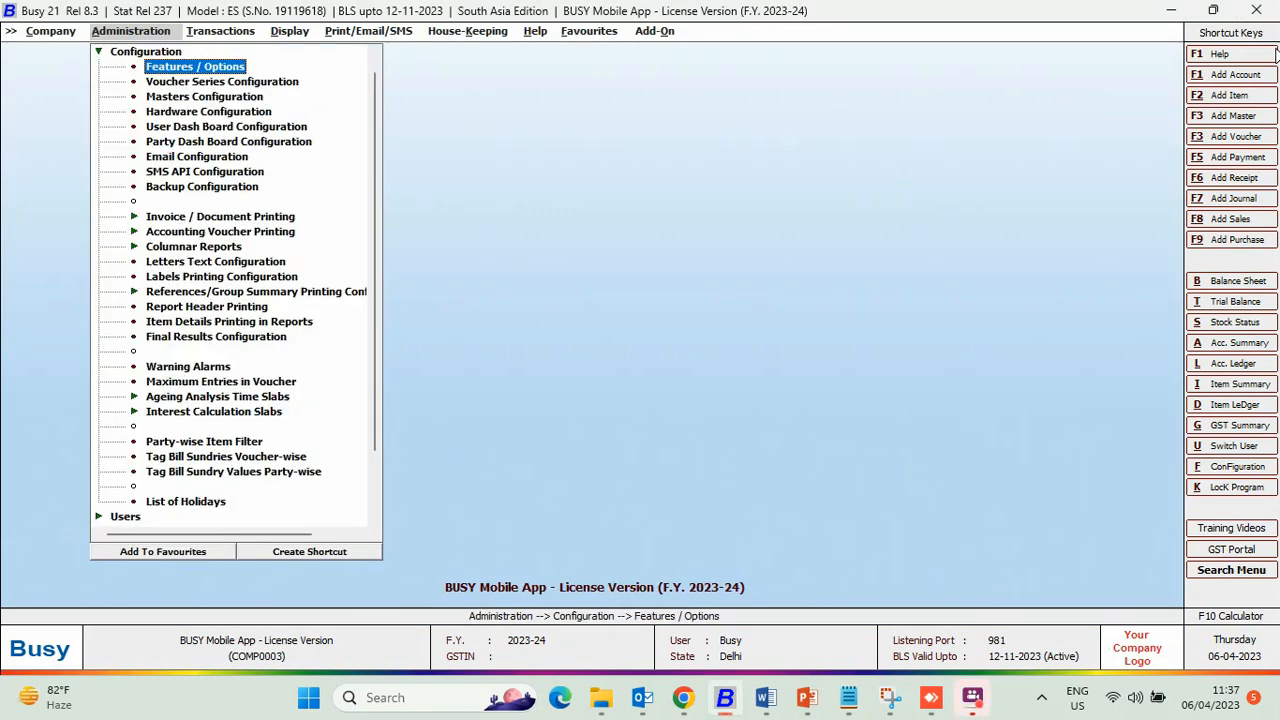
{"action": "left_click", "coordinate": [194, 66]}
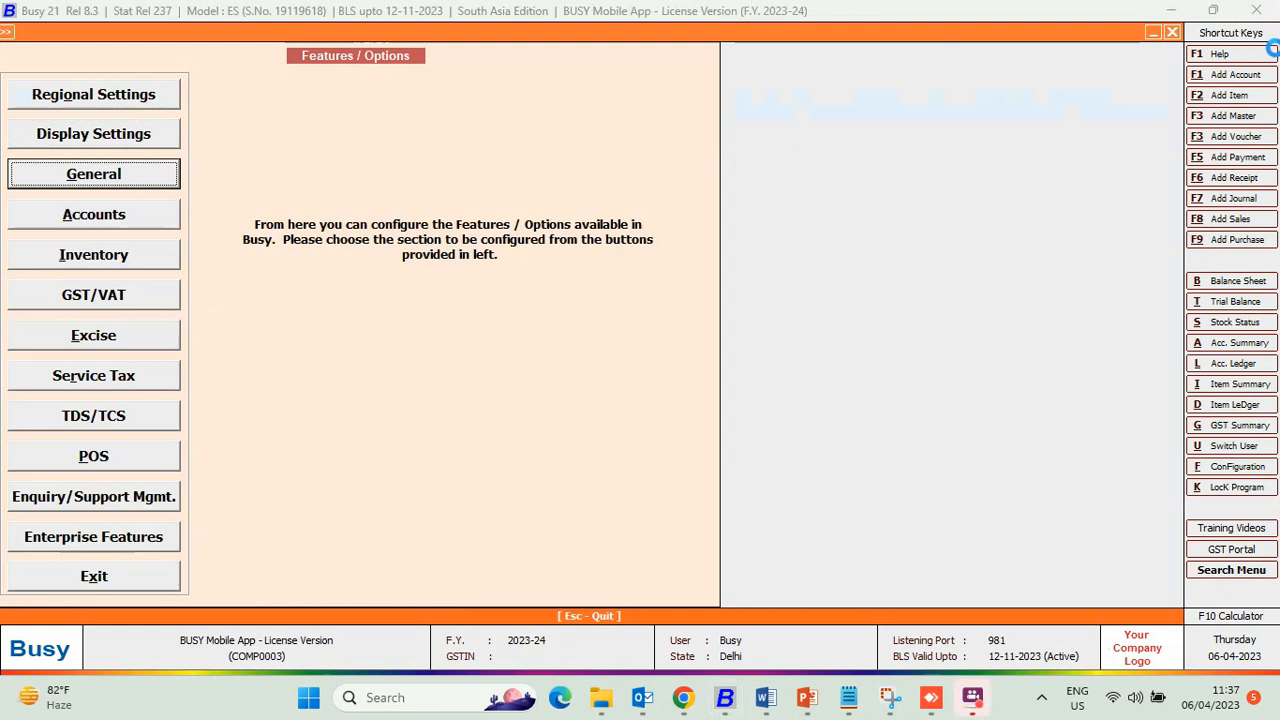
{"action": "left_click", "coordinate": [92, 172]}
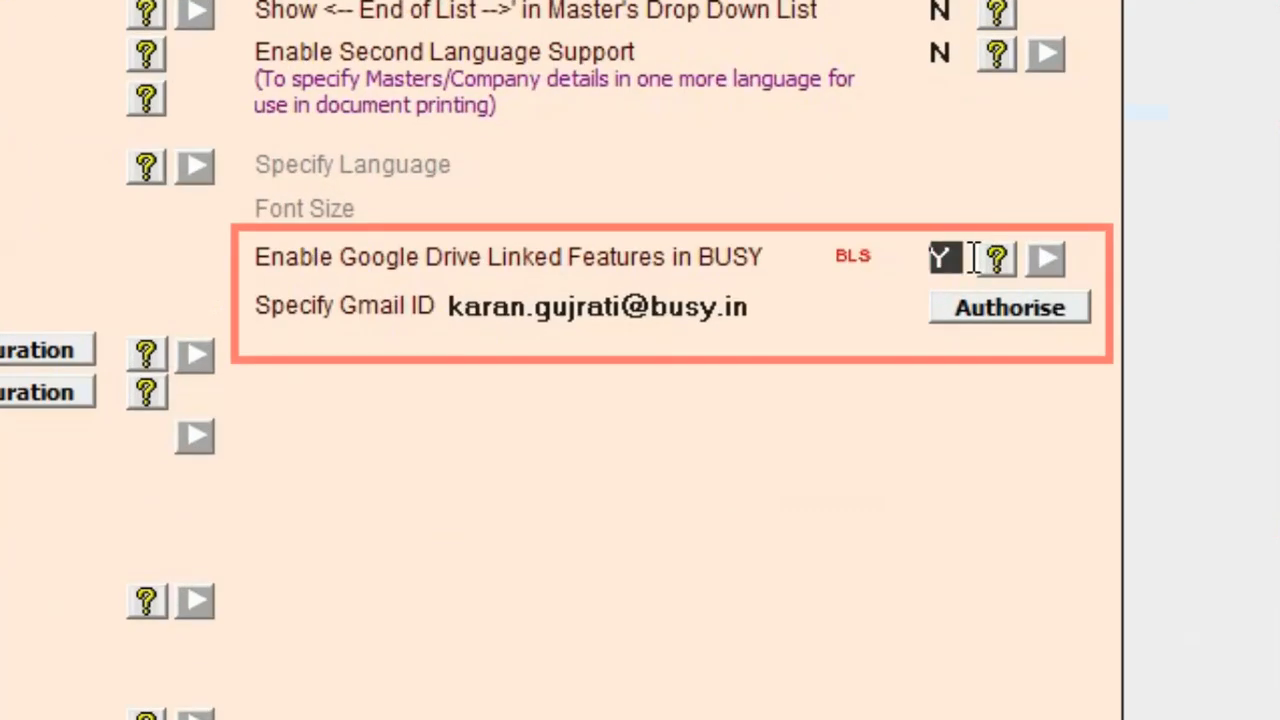
{"action": "mouse_move", "coordinate": [1044, 396]}
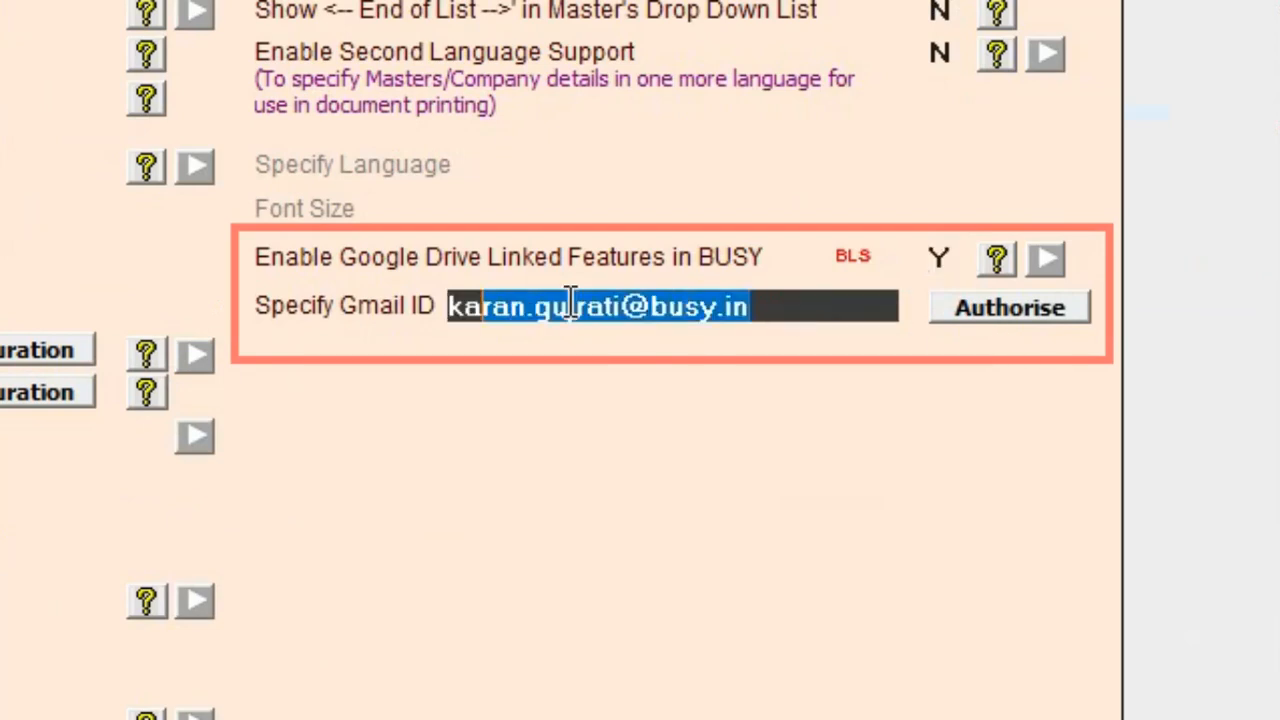
- Enable Google Drive linked features, authorise the Gmail account, and save the settings
{"action": "left_click", "coordinate": [1008, 308]}
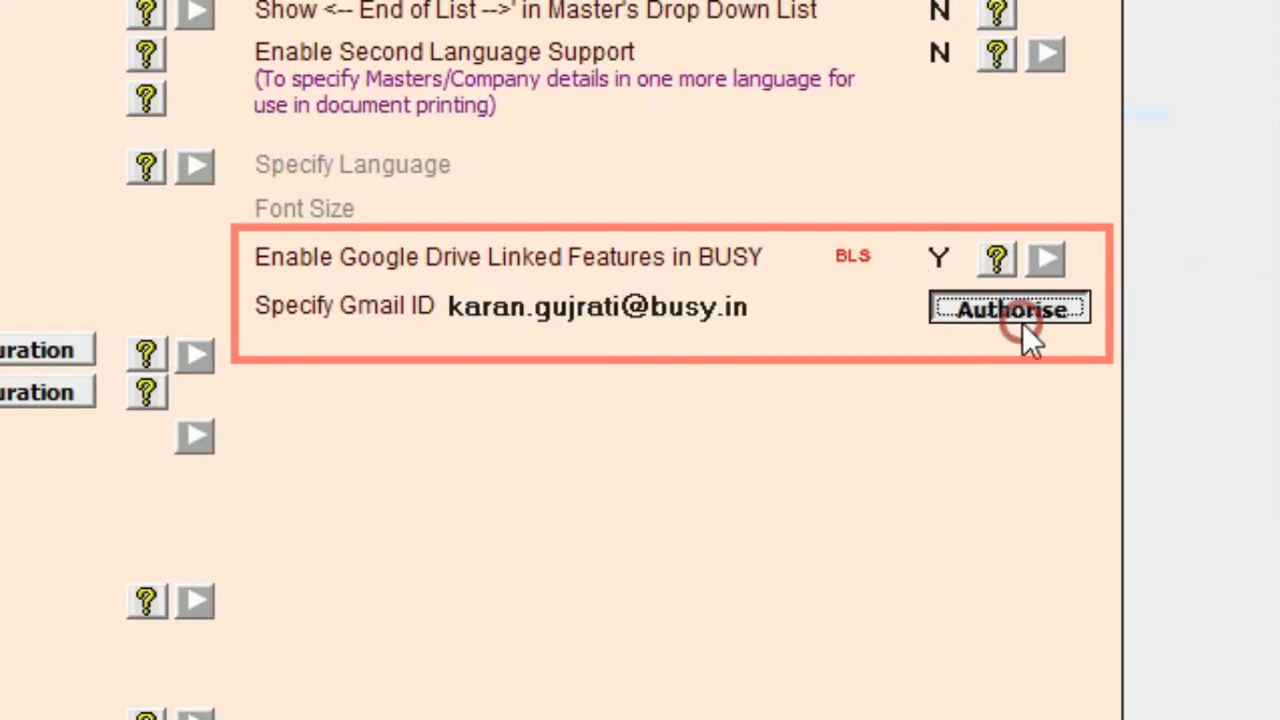
{"action": "left_click", "coordinate": [1008, 308]}
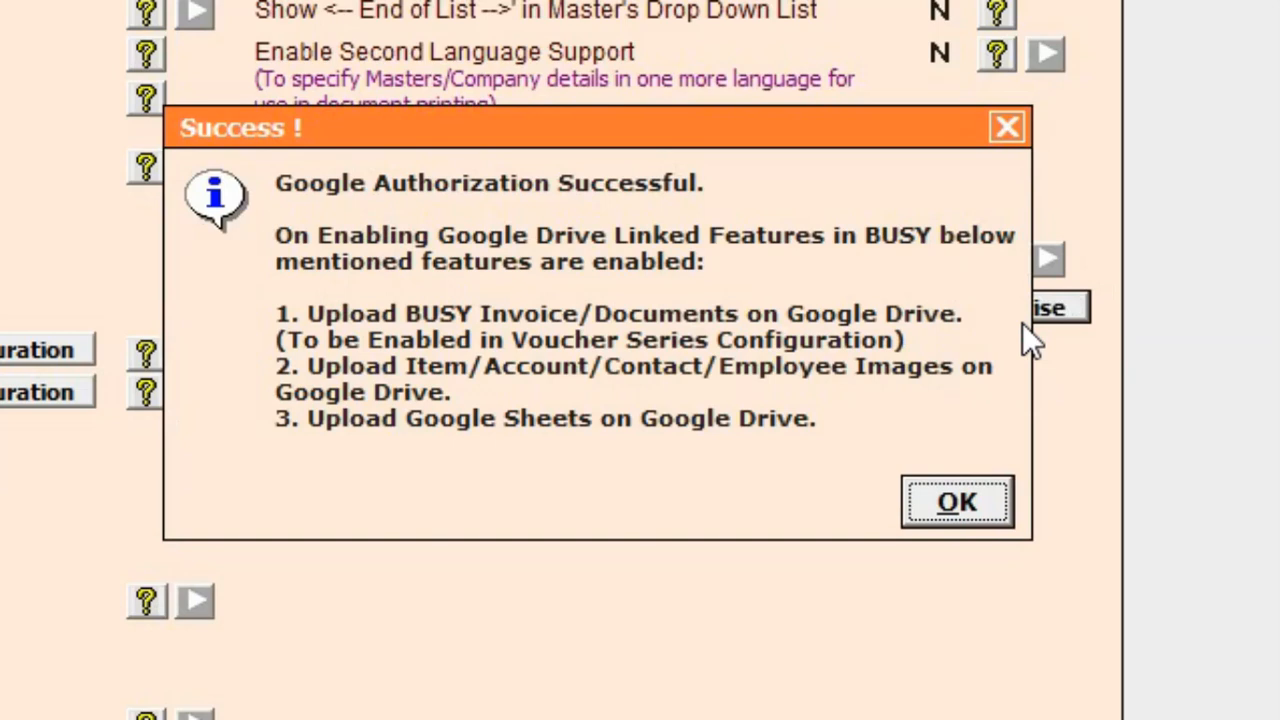
{"action": "left_click", "coordinate": [956, 500]}
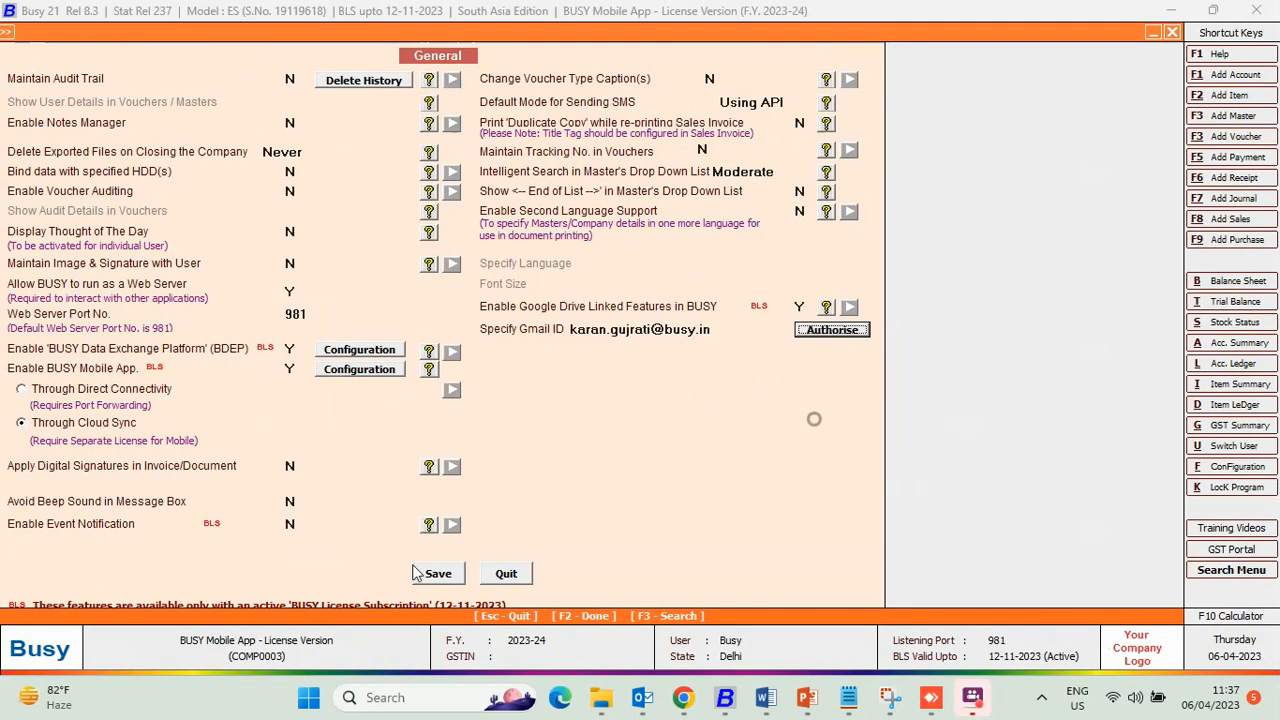
{"action": "left_click", "coordinate": [436, 572]}
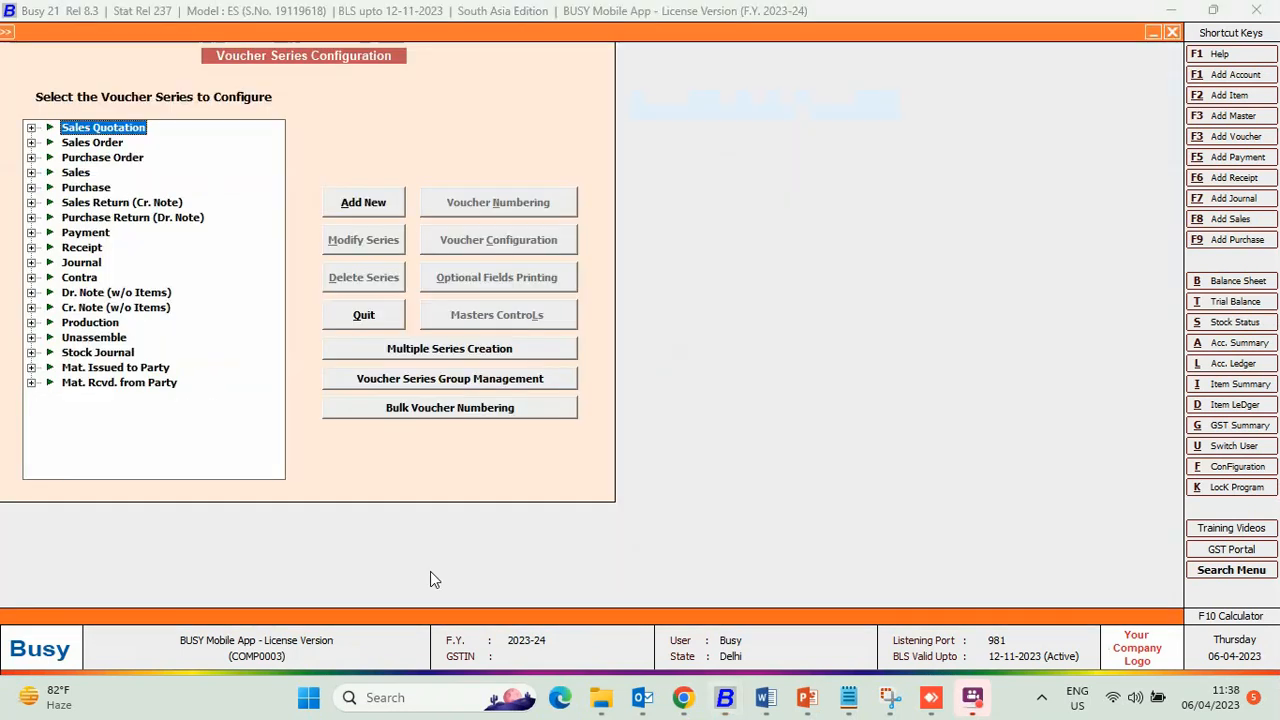
- Set Save Sales Invoice on Google Drive to Y for the Cloud Sync sales series and save
{"action": "left_click", "coordinate": [76, 172]}
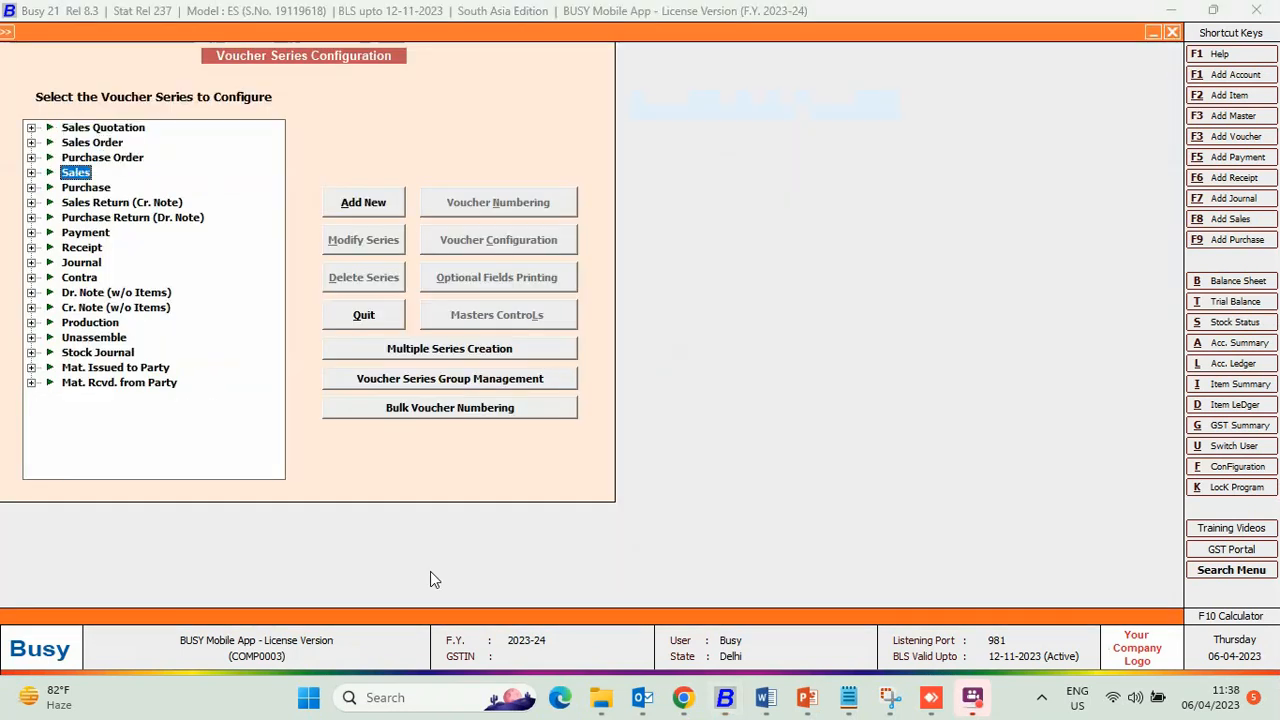
{"action": "left_click", "coordinate": [32, 172]}
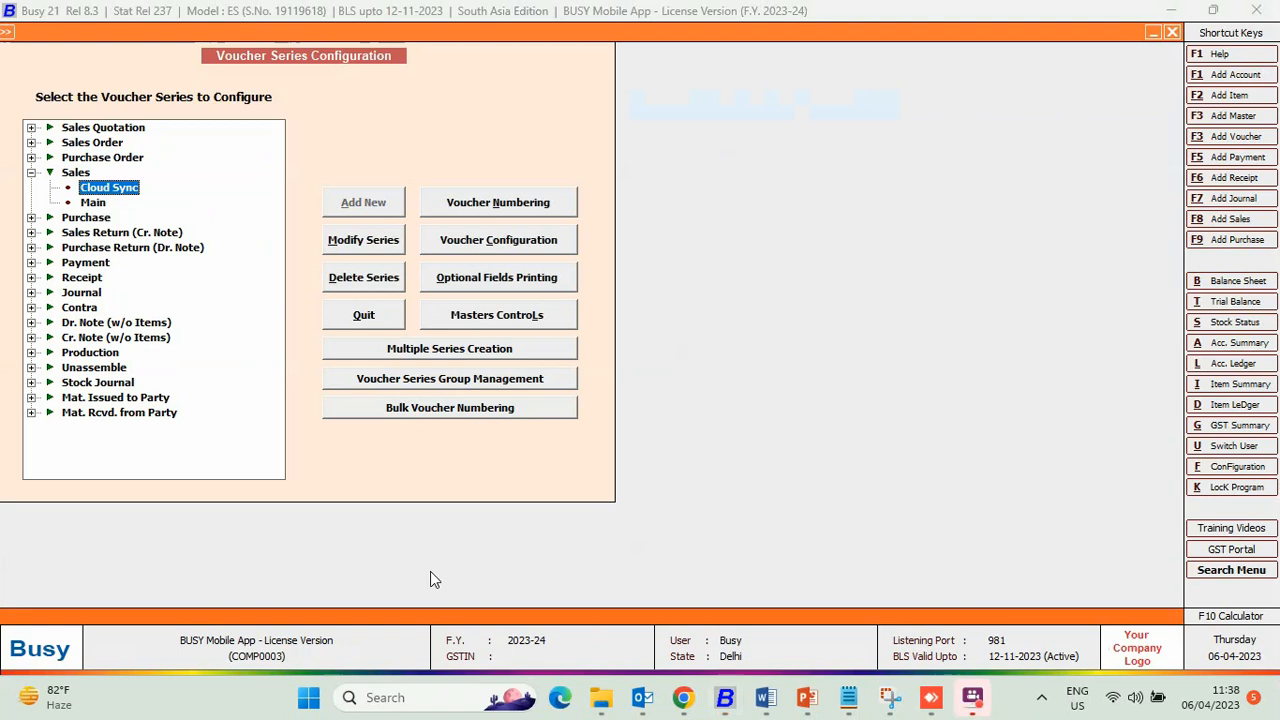
{"action": "left_click", "coordinate": [498, 240]}
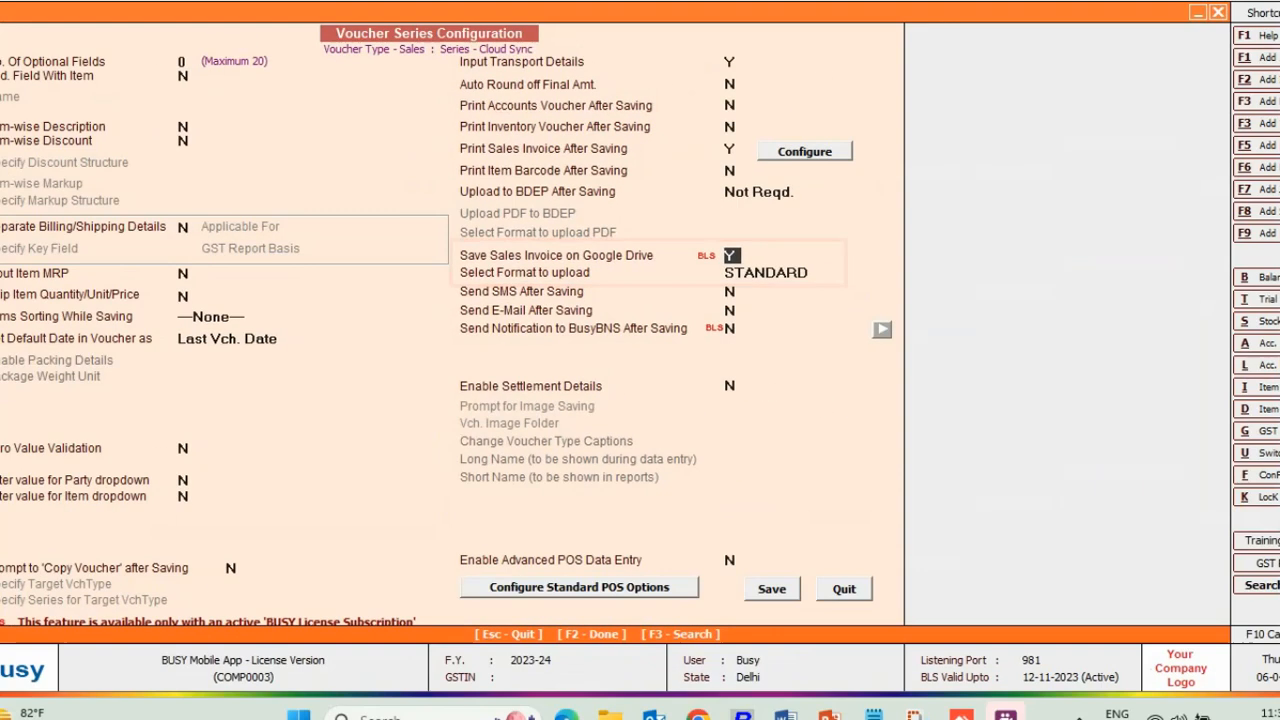
{"action": "left_click", "coordinate": [844, 588]}
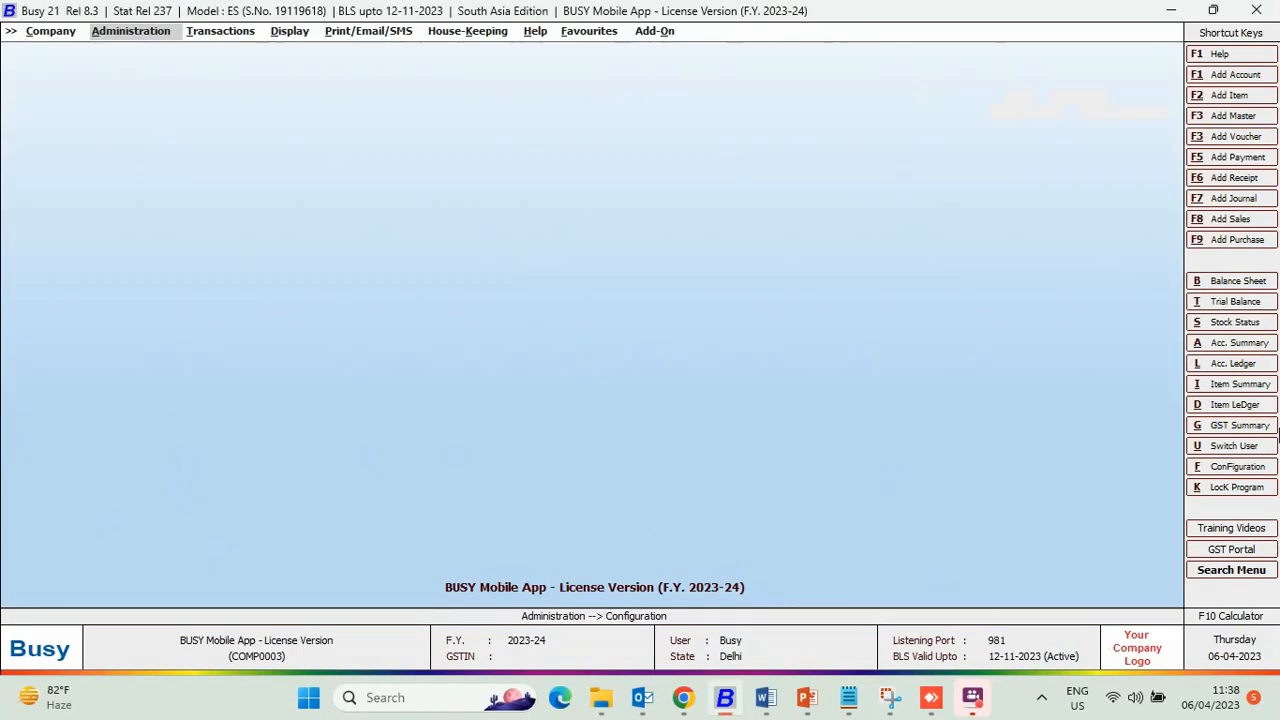
- Reach Bulk Upload Busy Invoices/Documents on Google Drive under Bulk Updations
{"action": "left_click", "coordinate": [130, 32]}
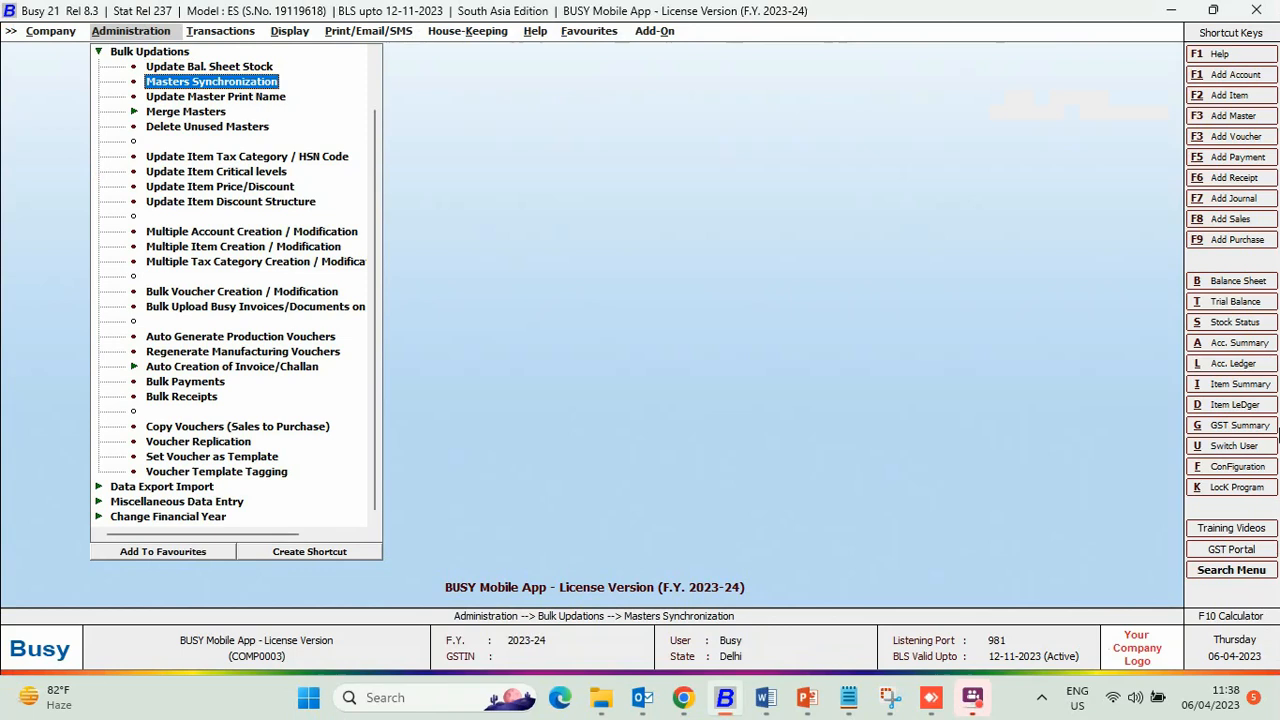
{"action": "left_click", "coordinate": [256, 306]}
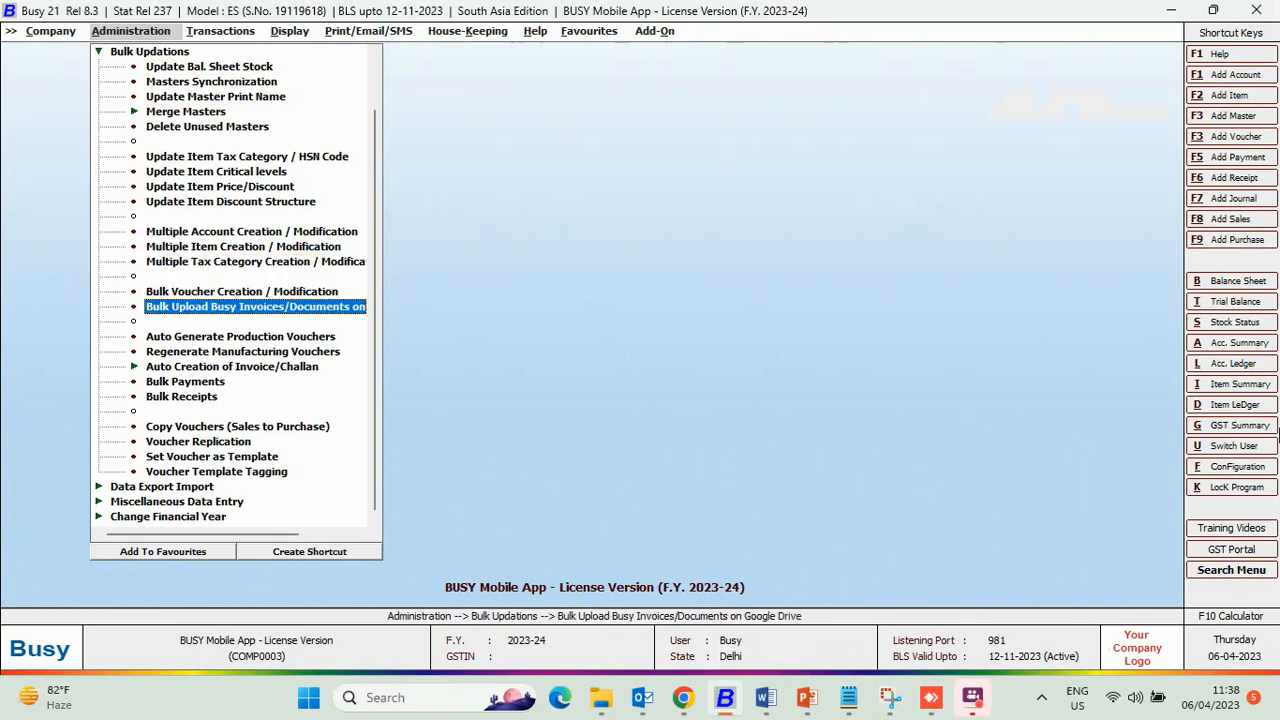
{"action": "left_click", "coordinate": [256, 306]}
{"action": "type", "text": "sa"}
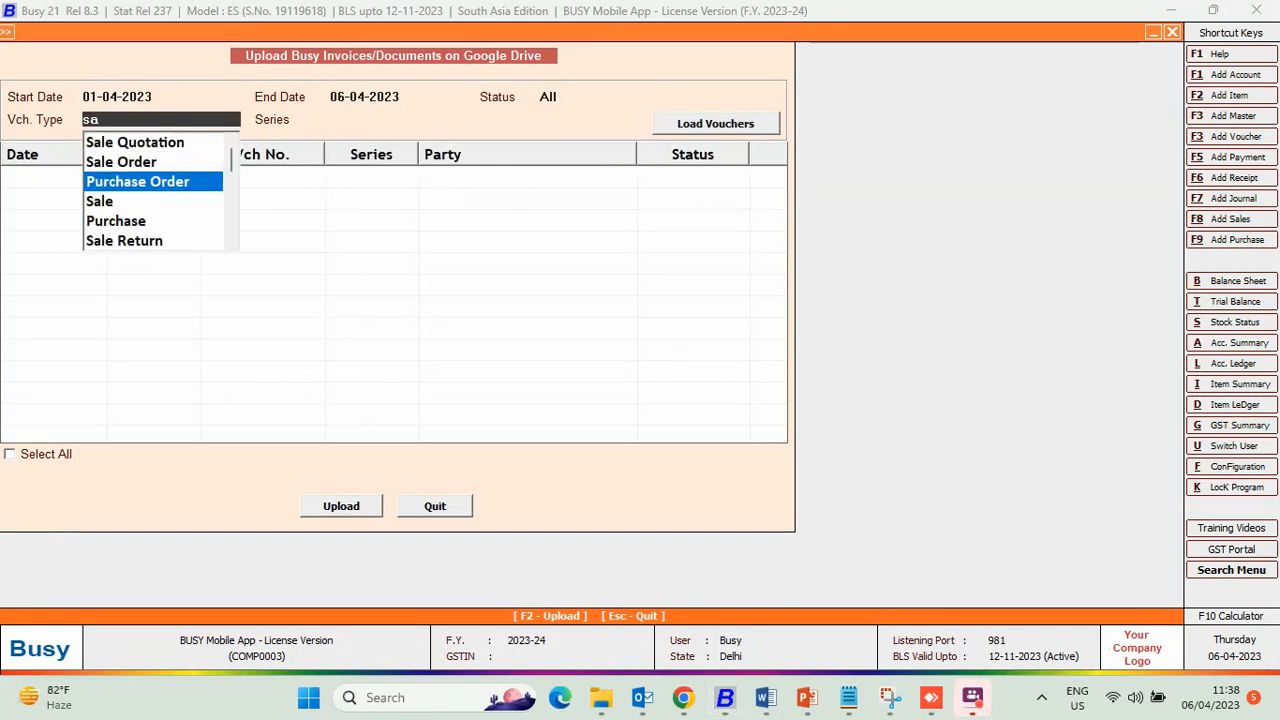
- Load the Cloud Sync Sale vouchers and upload the INDIAMART invoice to Google Drive
{"action": "left_click", "coordinate": [100, 200]}
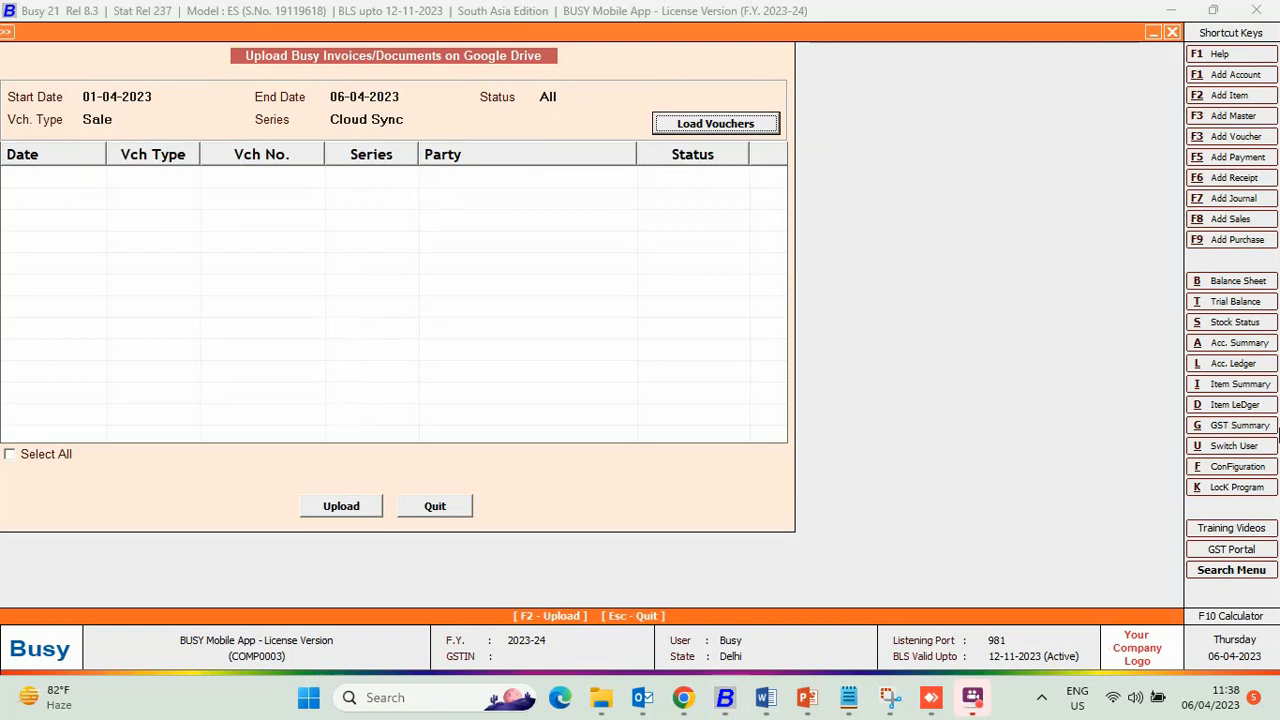
{"action": "left_click", "coordinate": [716, 124]}
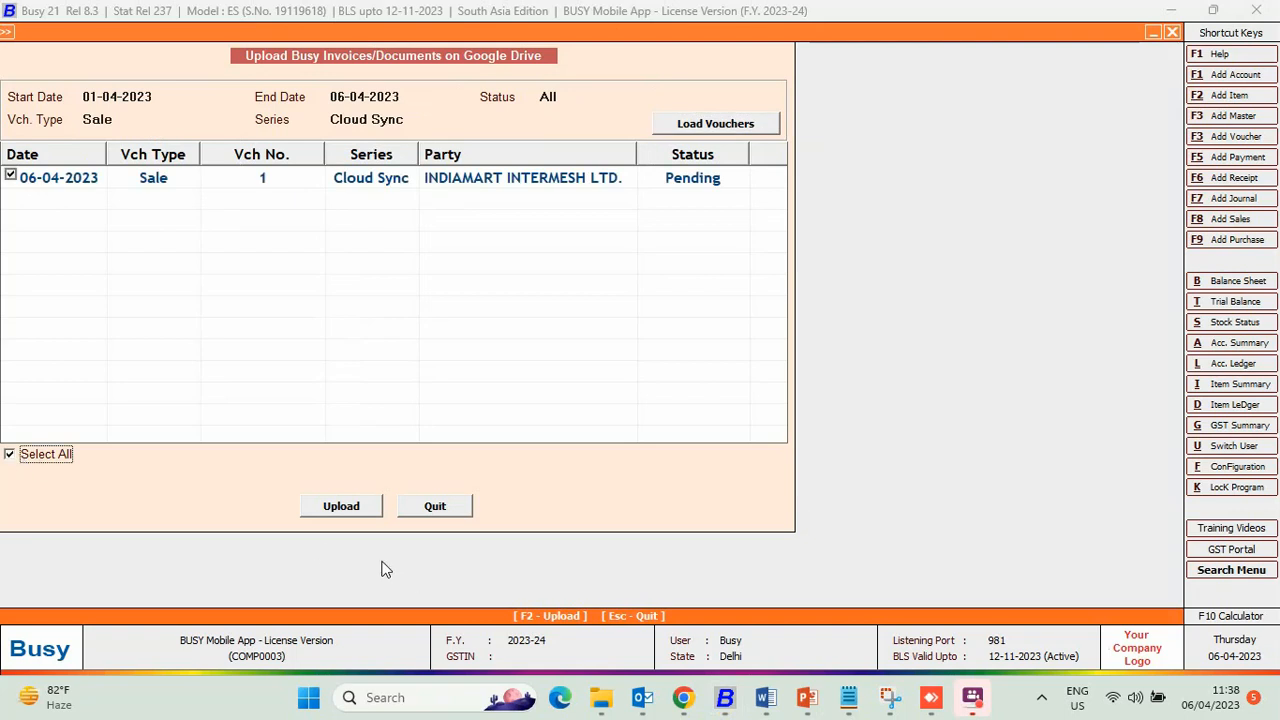
{"action": "left_click", "coordinate": [340, 504]}
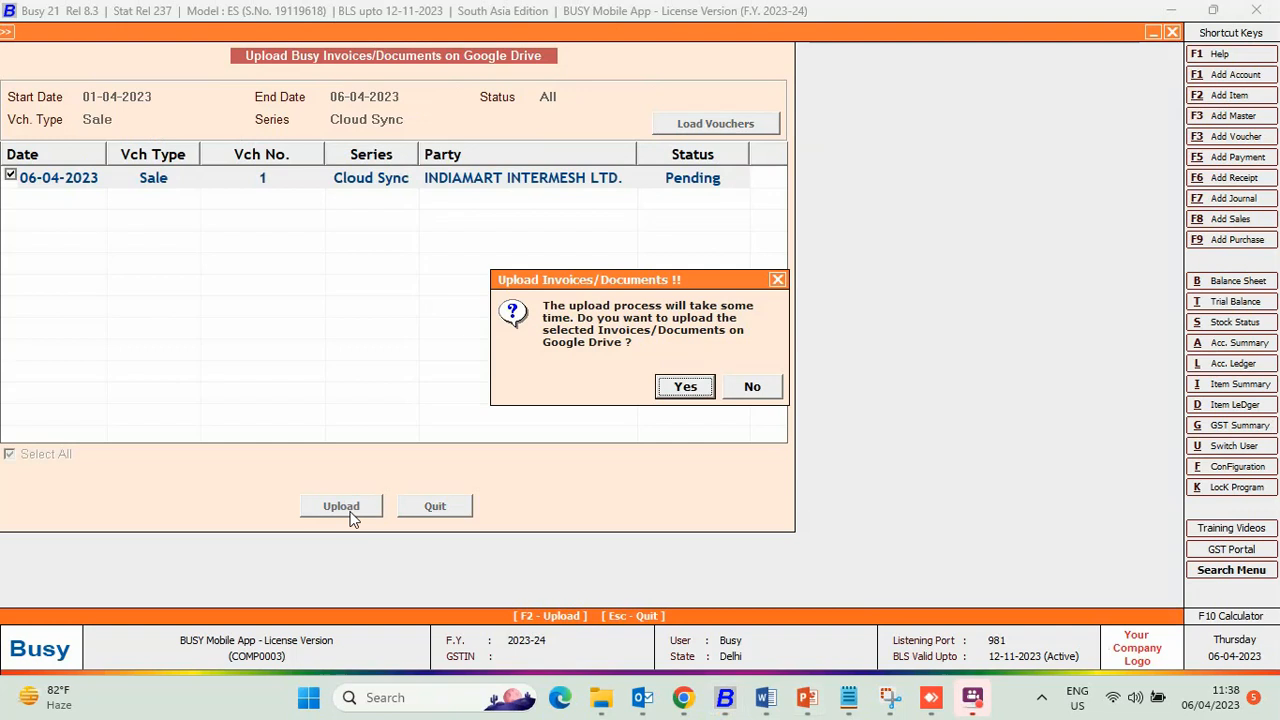
{"action": "left_click", "coordinate": [684, 386]}
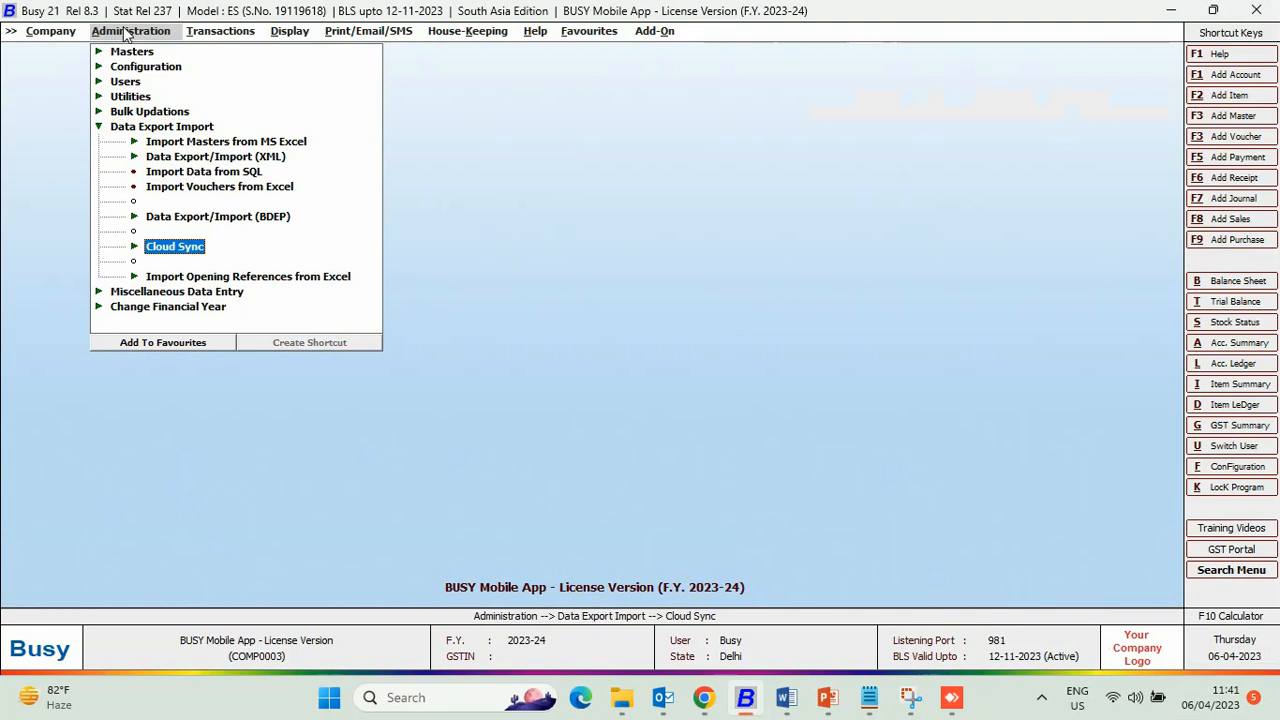
- Upload the pending 2 masters and 1 transaction to the Cloud Sync server
{"action": "left_click", "coordinate": [174, 246]}
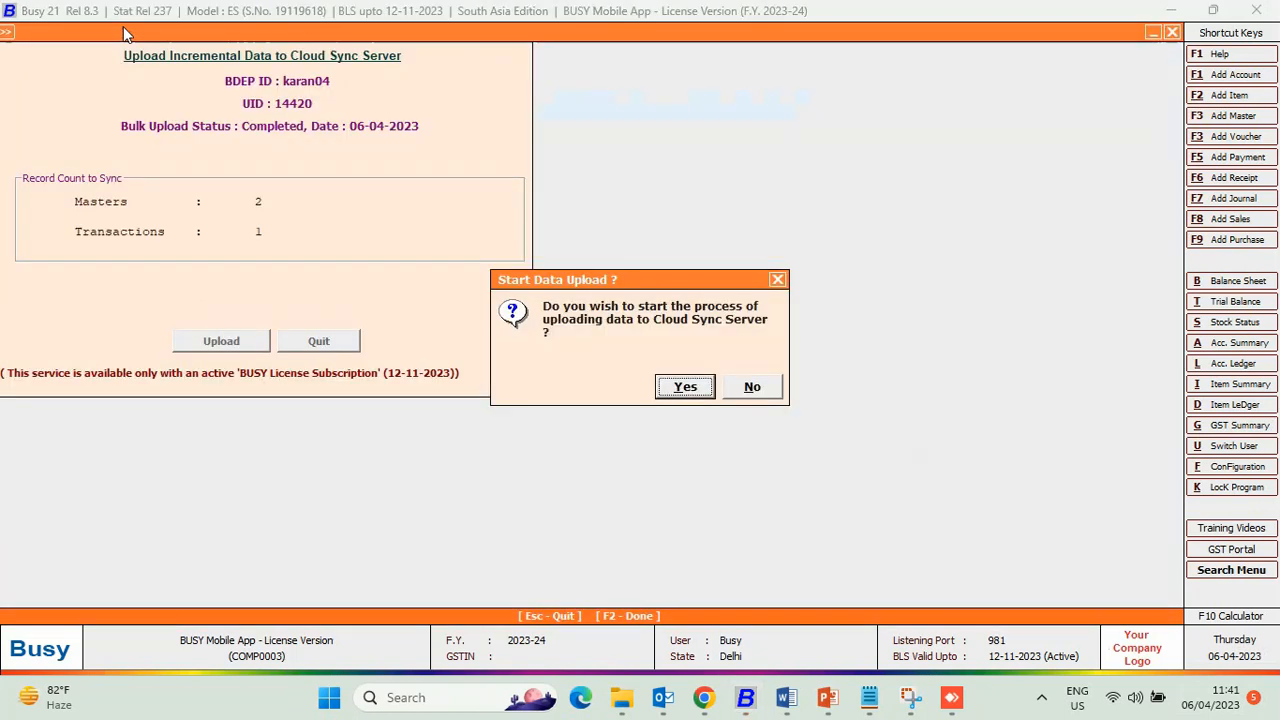
{"action": "left_click", "coordinate": [684, 386]}
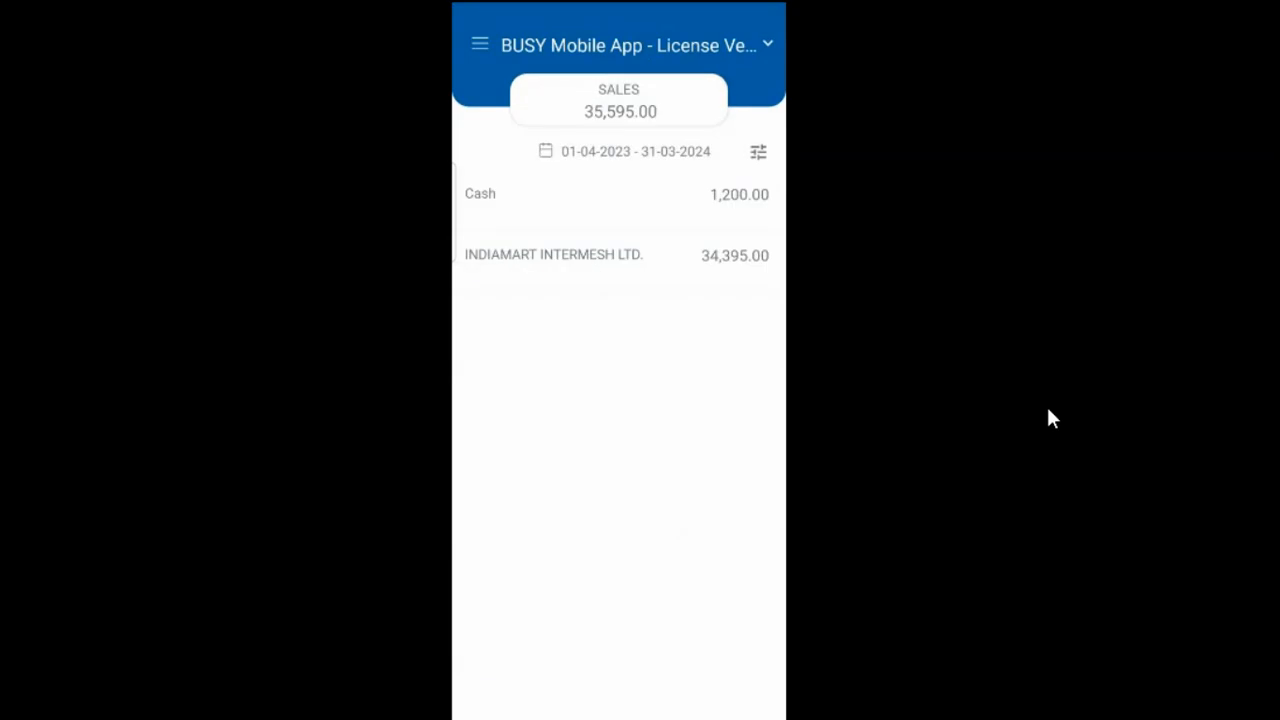
- Share the 414.75 INDIAMART INTERMESH LTD. sale voucher from the Sales report
{"action": "left_click", "coordinate": [552, 256]}
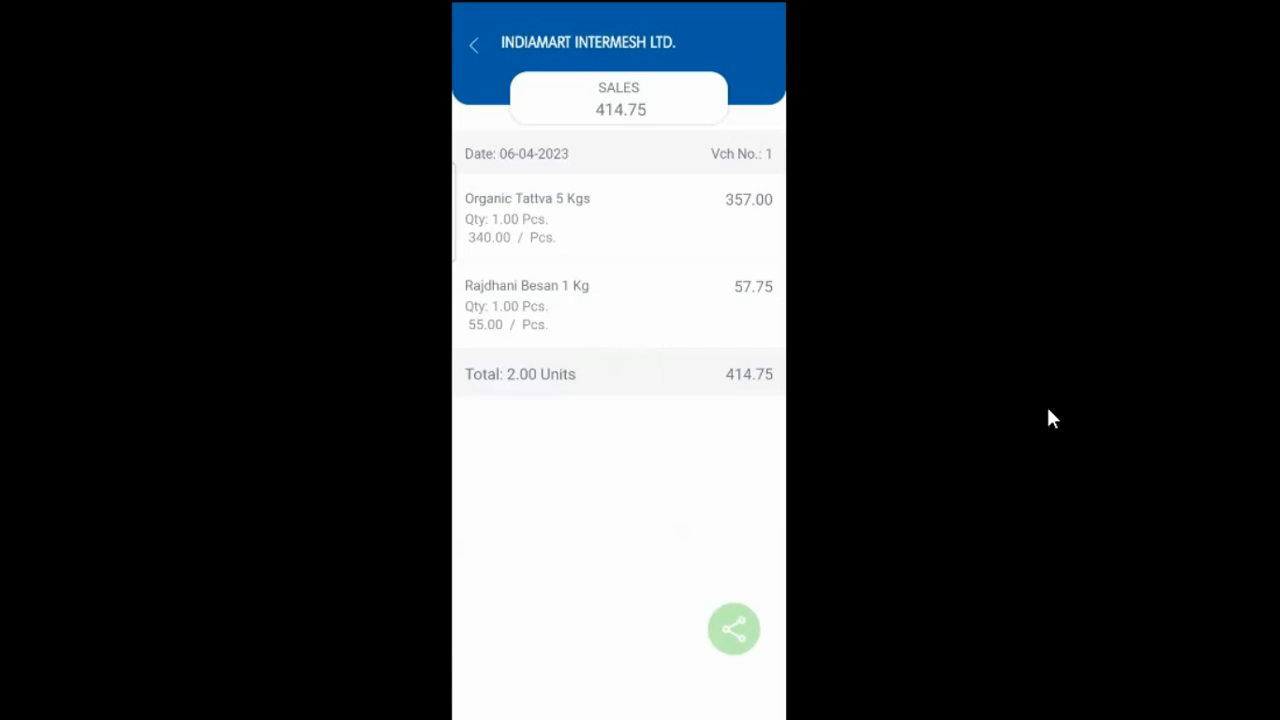
{"action": "left_click", "coordinate": [734, 628]}
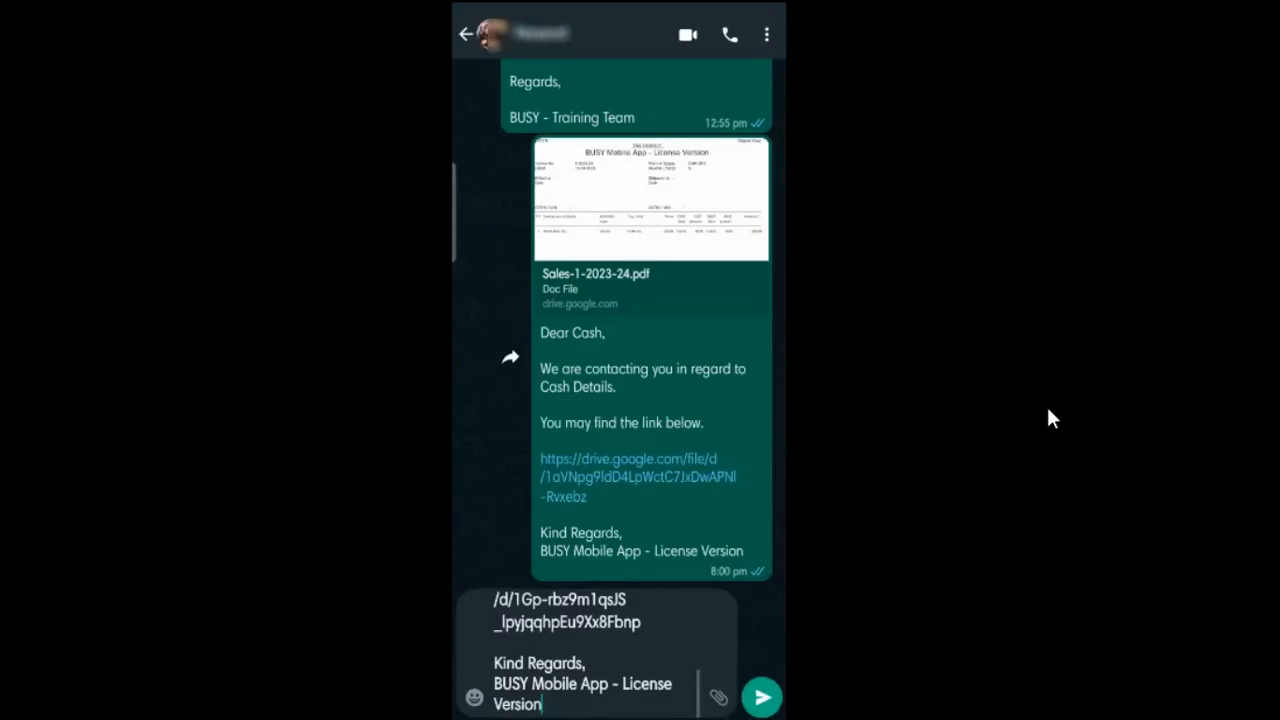
- Send the drafted INDIAMART invoice message with its Google Drive PDF link in WhatsApp
{"action": "left_click", "coordinate": [580, 684]}
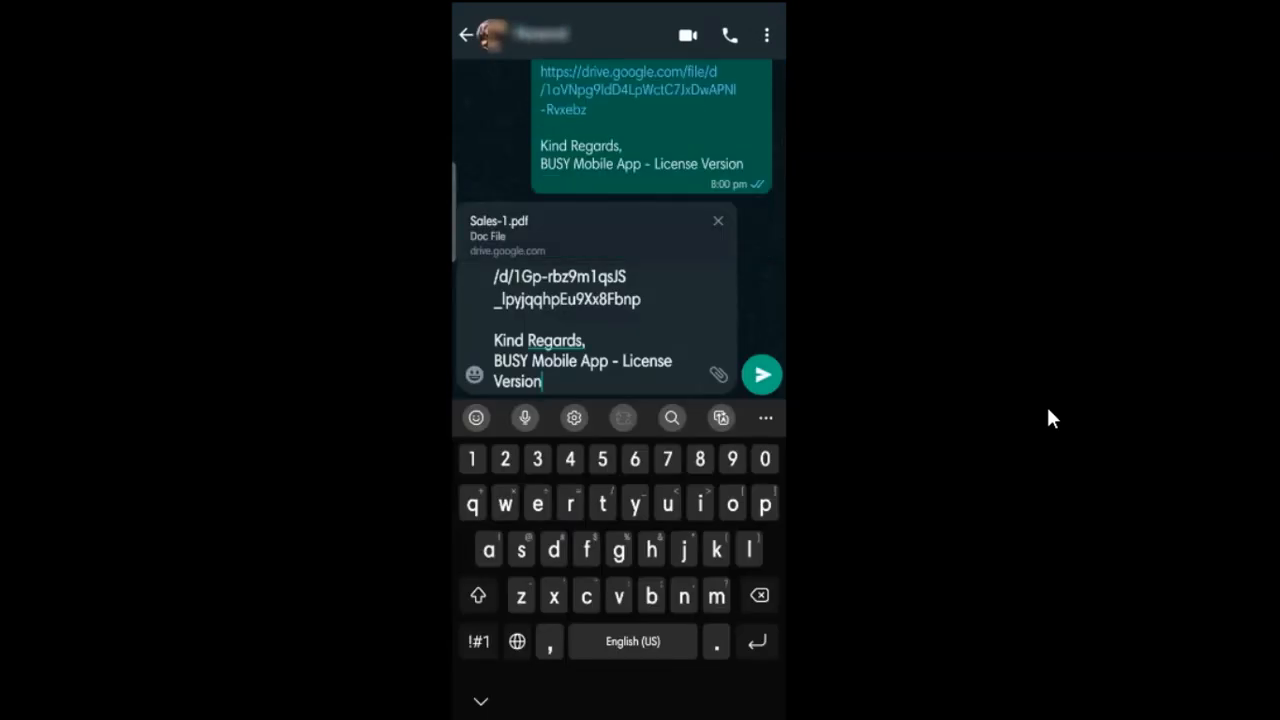
{"action": "left_click", "coordinate": [760, 374]}
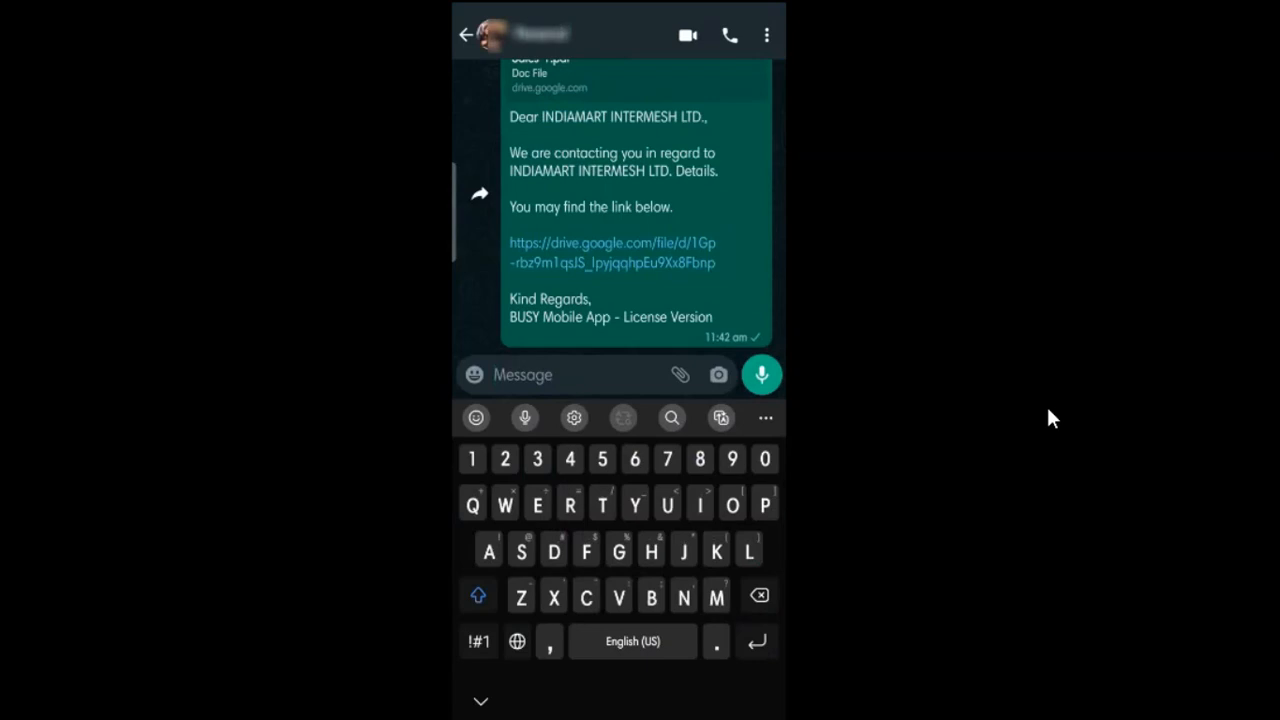